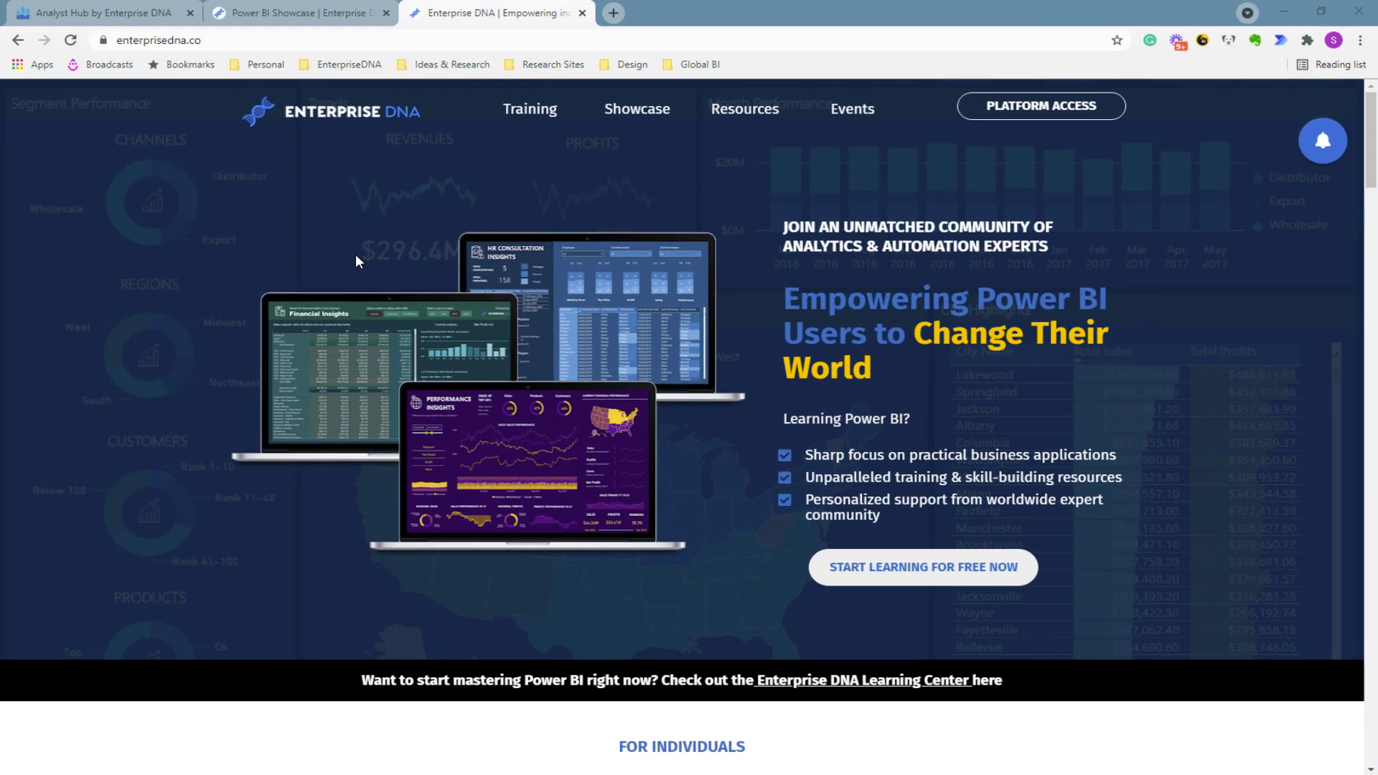
# Step: Open the Knowledge Base from the homepage and scroll to its Power BI content and downloads tiles
pyautogui.scroll(-3)
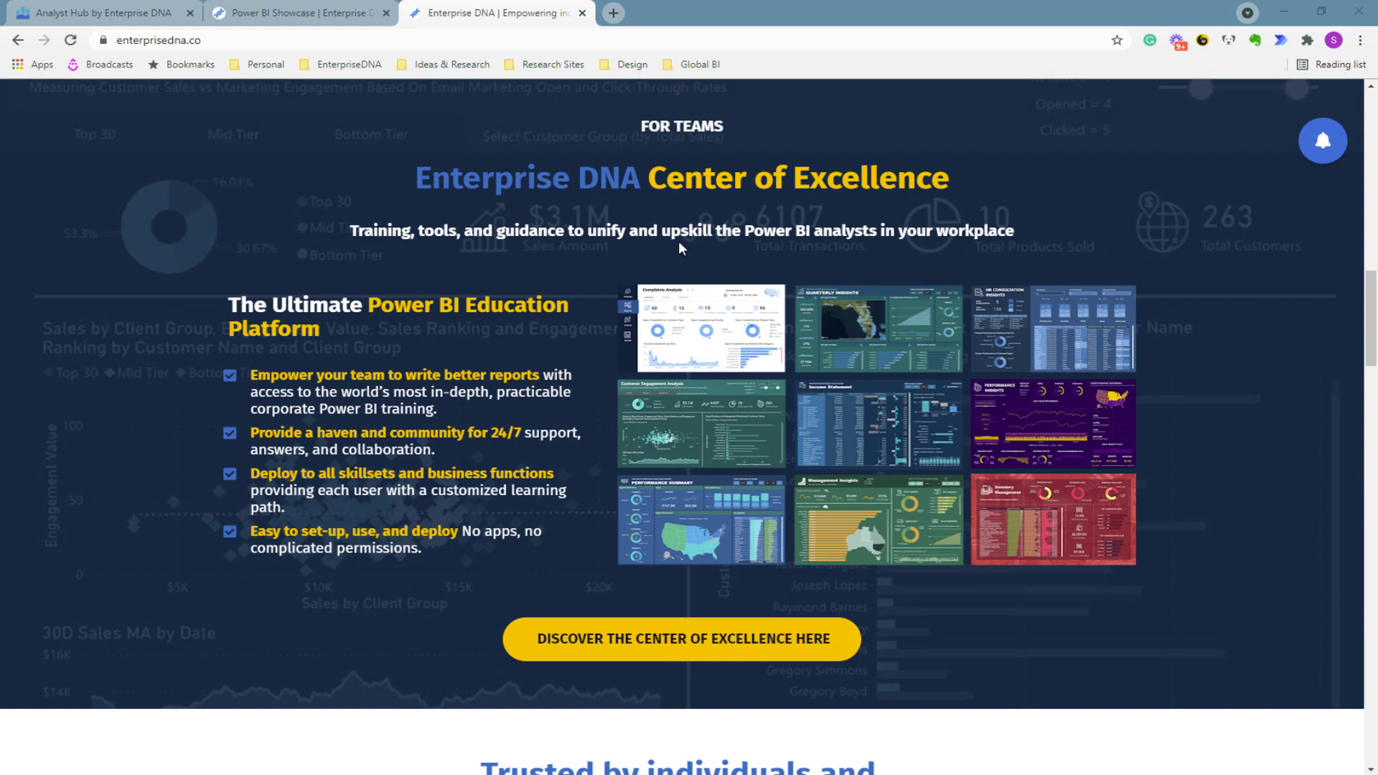
pyautogui.scroll(-3)
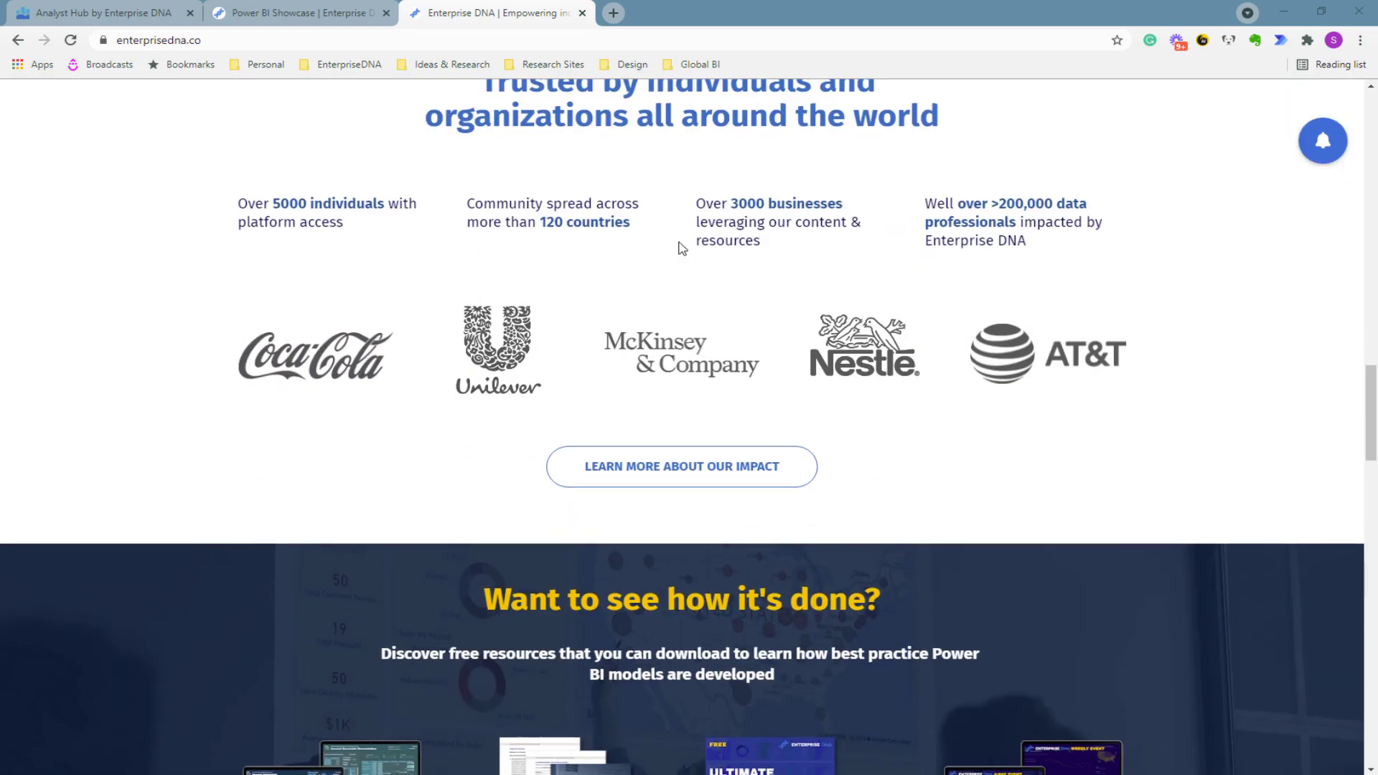
pyautogui.scroll(-3)
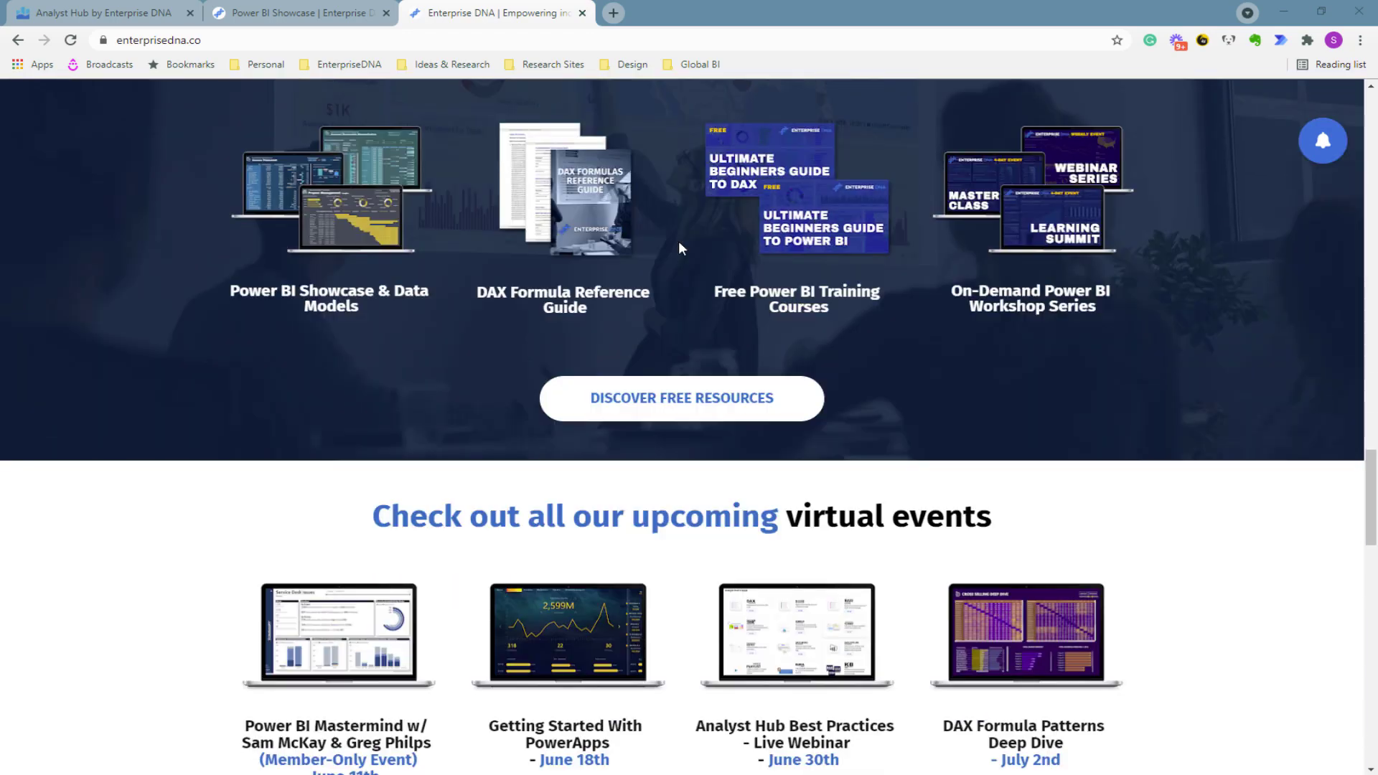
pyautogui.scroll(-3)
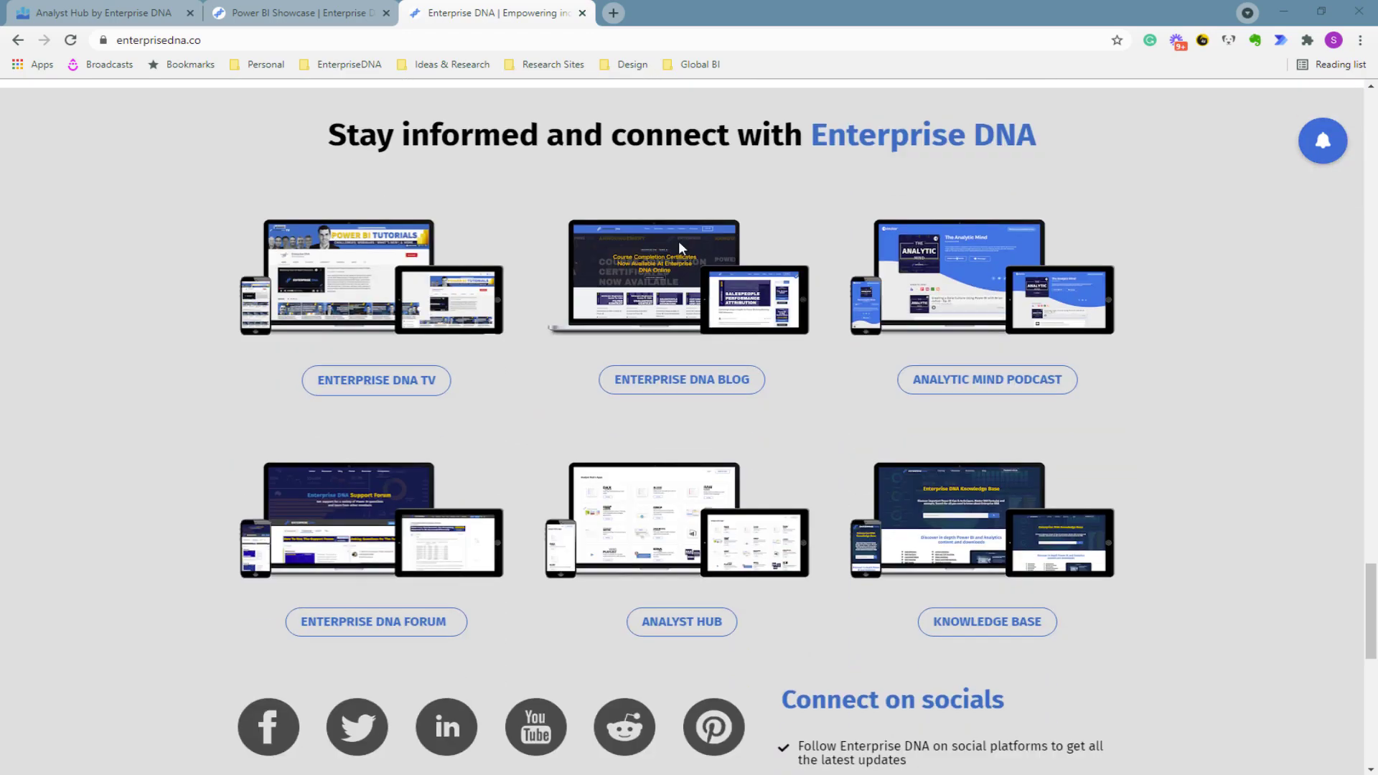
pyautogui.scroll(-3)
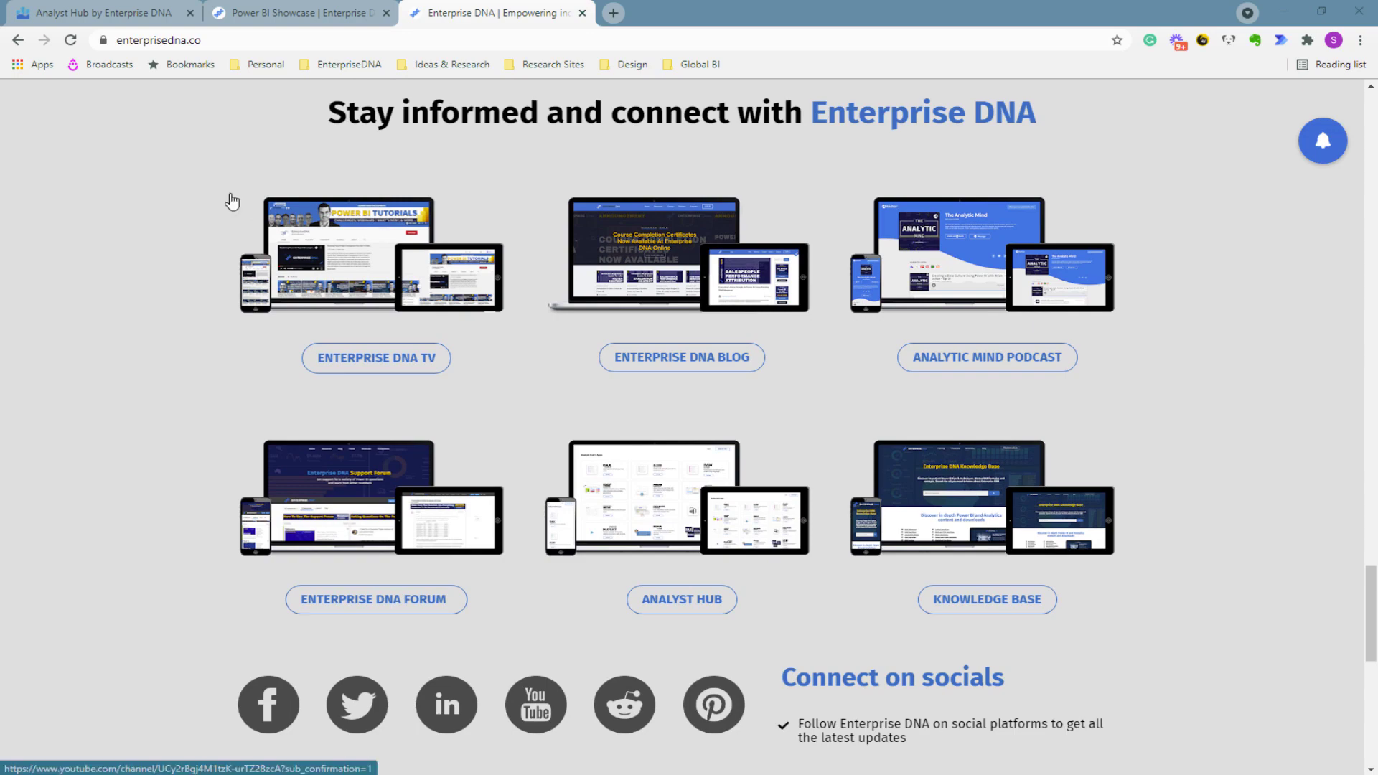
pyautogui.moveTo(225, 32)
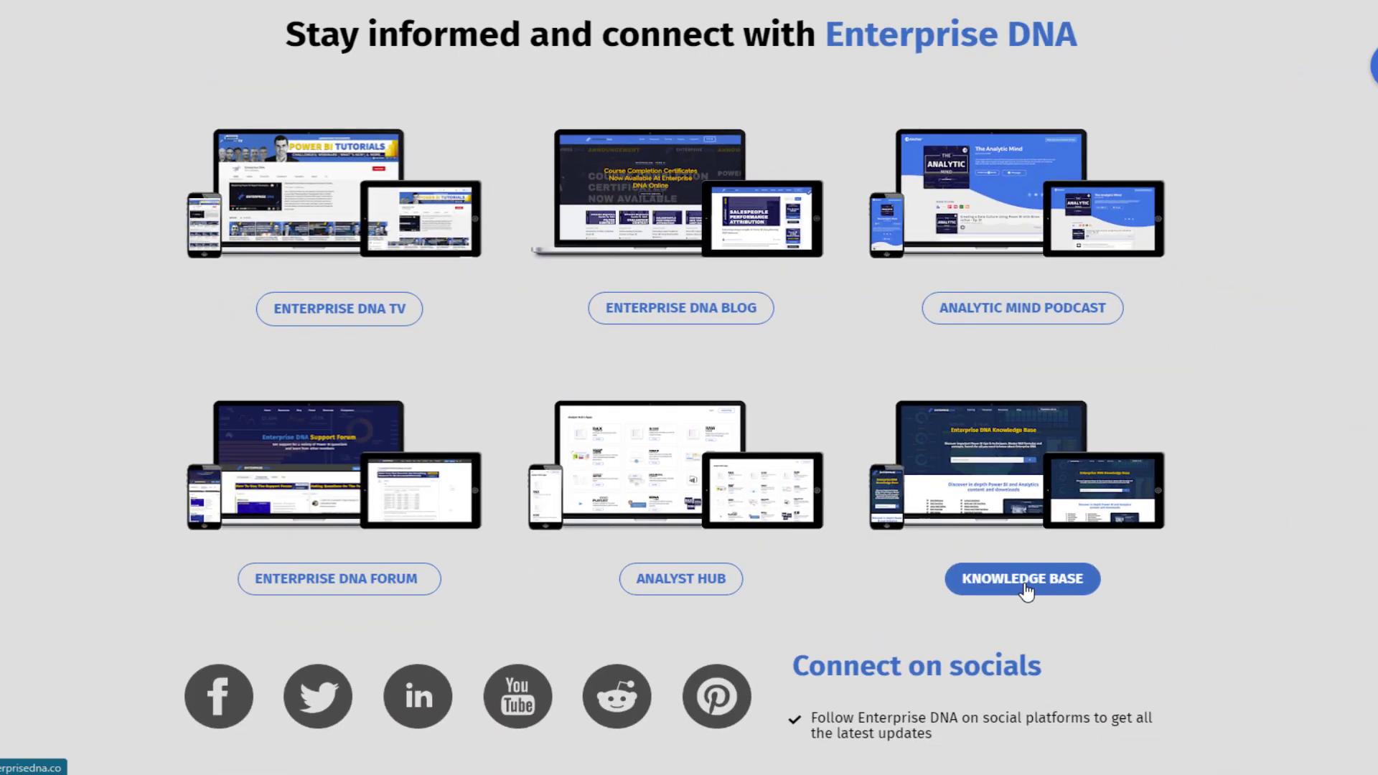
pyautogui.click(1022, 578)
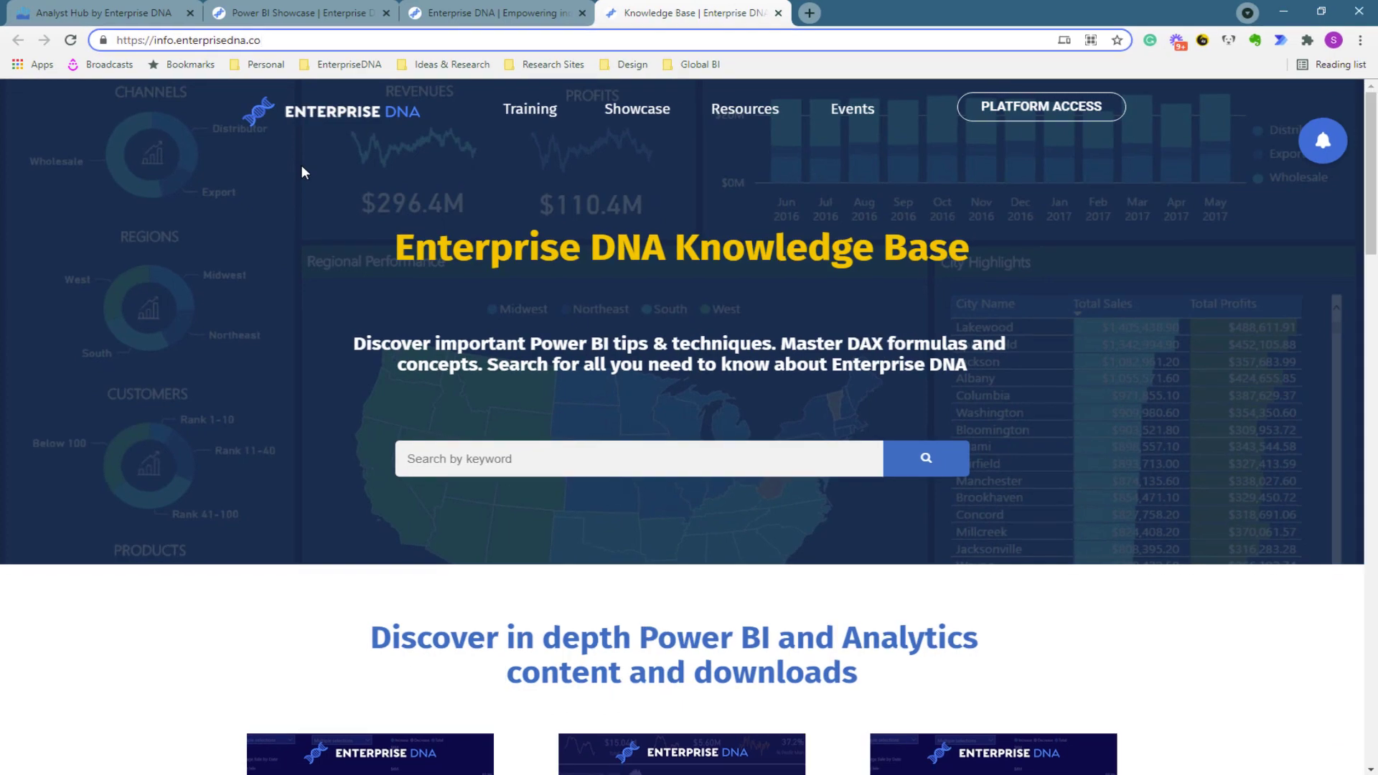
pyautogui.scroll(-3)
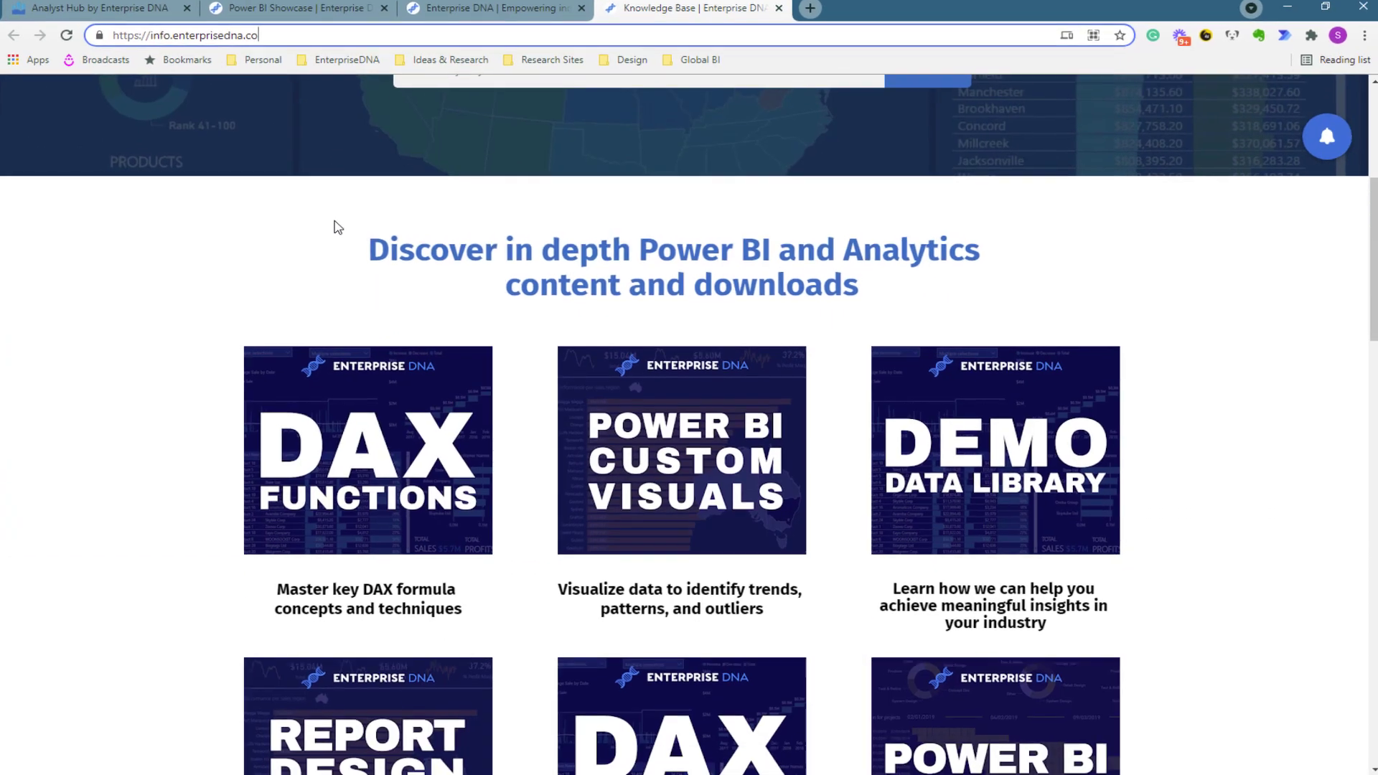
pyautogui.scroll(-3)
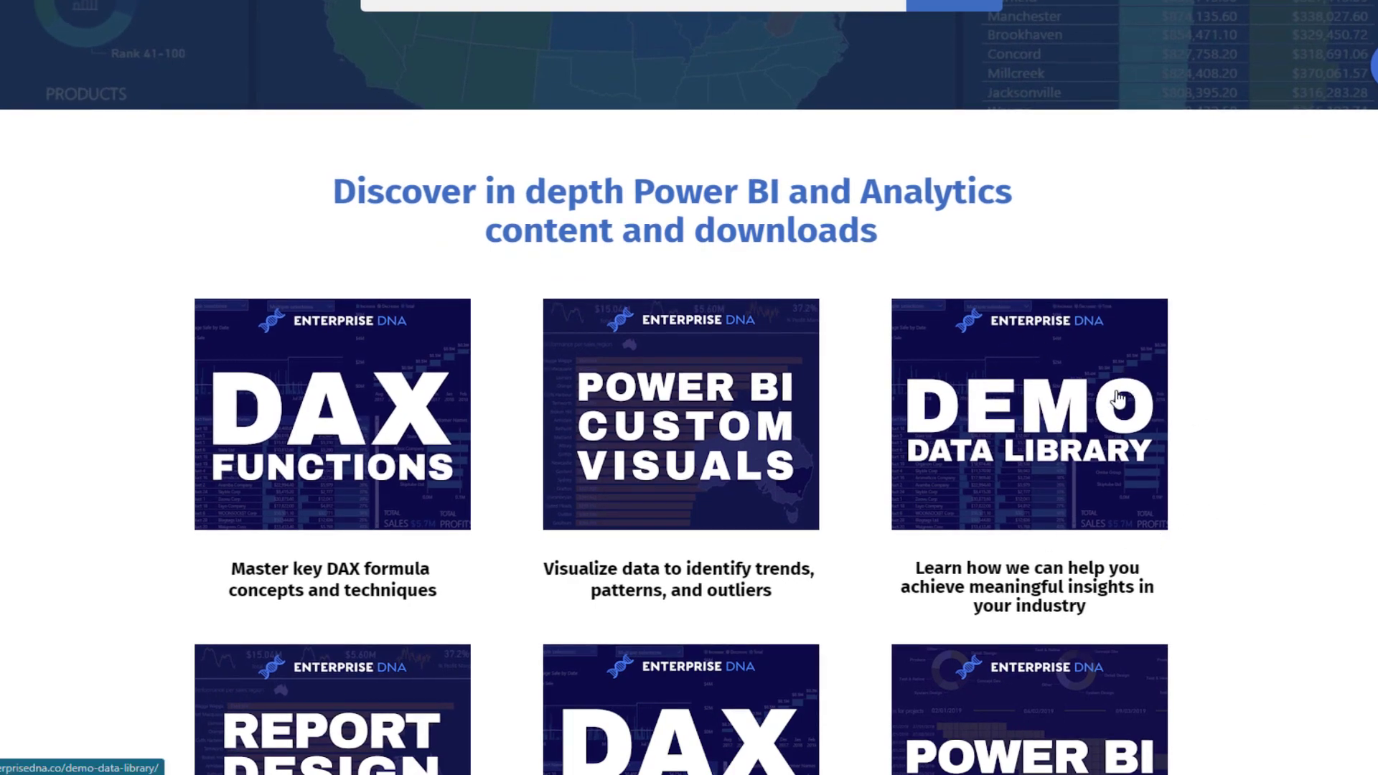
# Step: Open the Demo Data Library and browse datasets from Agriculture through Health, HR and Sales & Inventory
pyautogui.click(1029, 413)
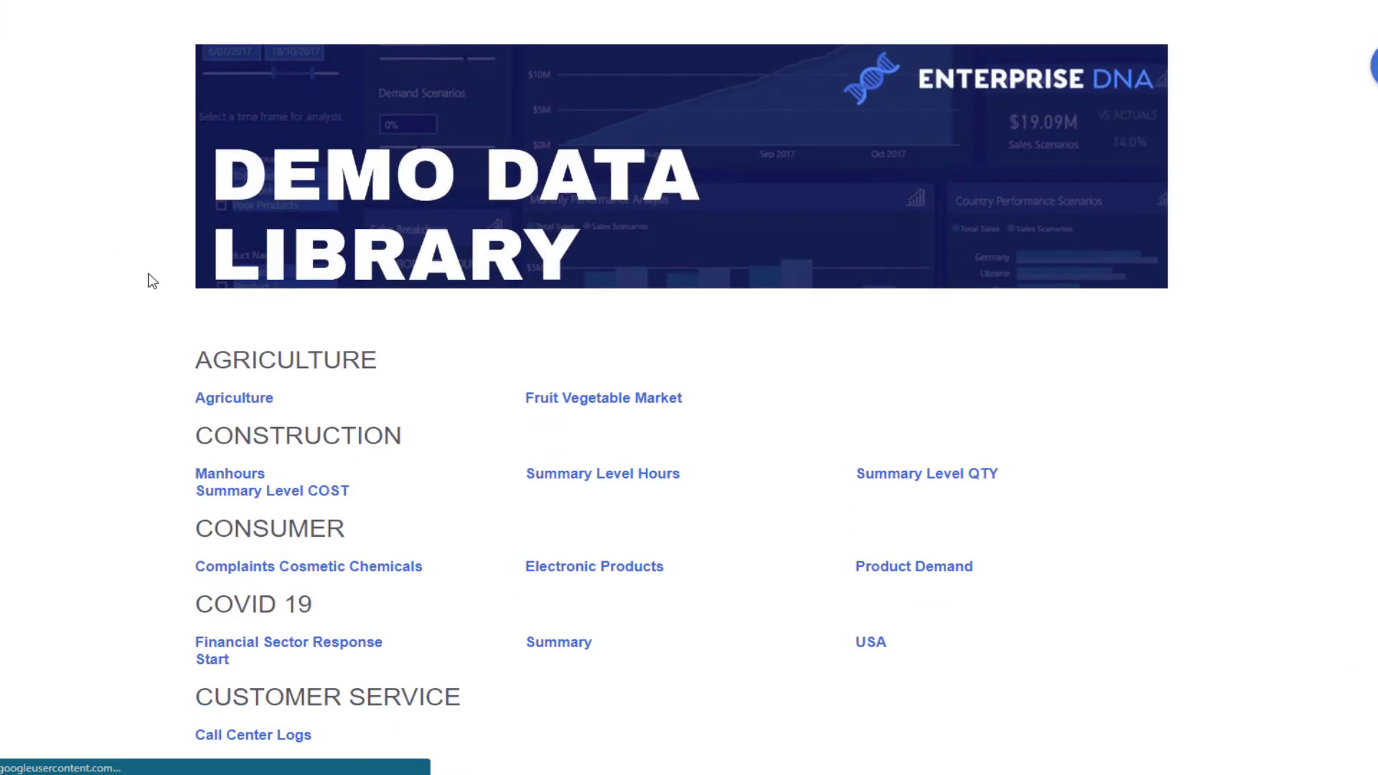
pyautogui.scroll(-3)
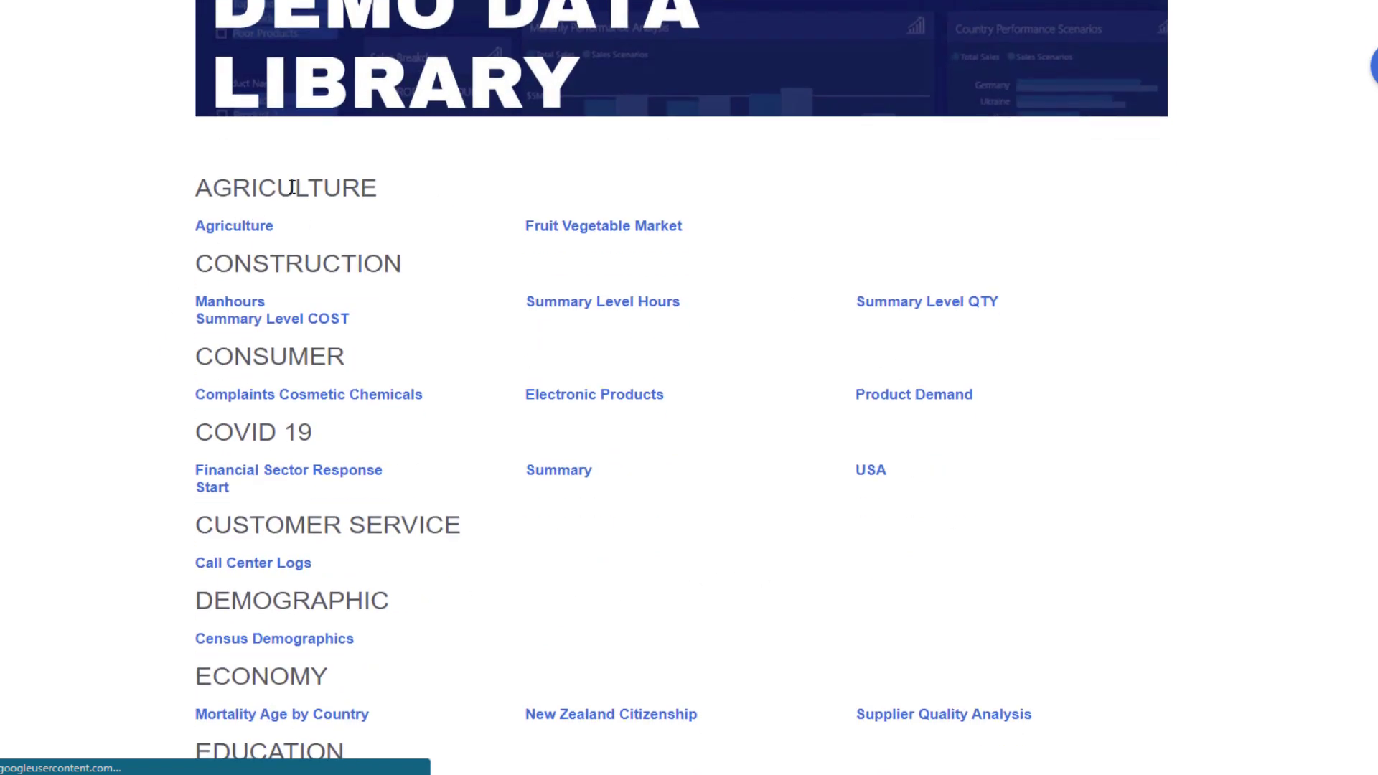
pyautogui.moveTo(303, 180)
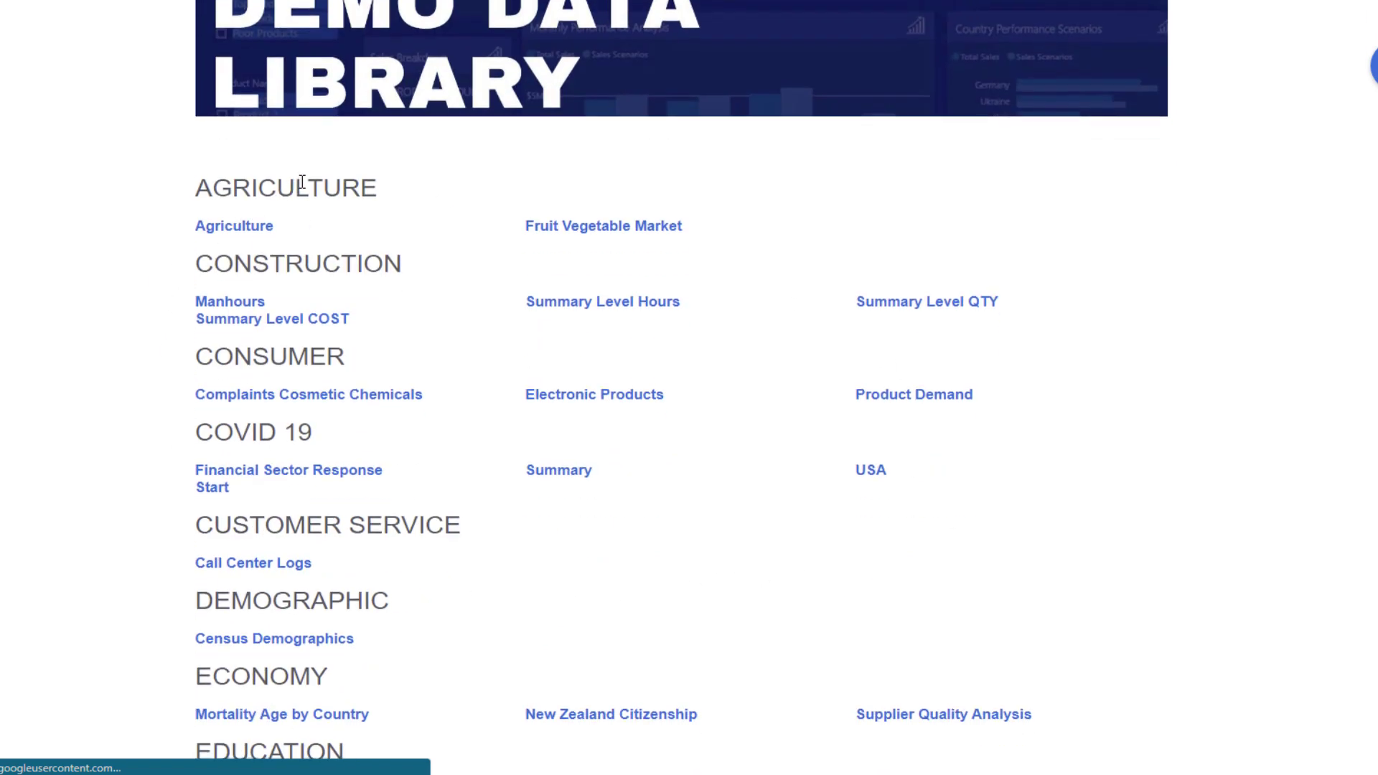
pyautogui.doubleClick(329, 187)
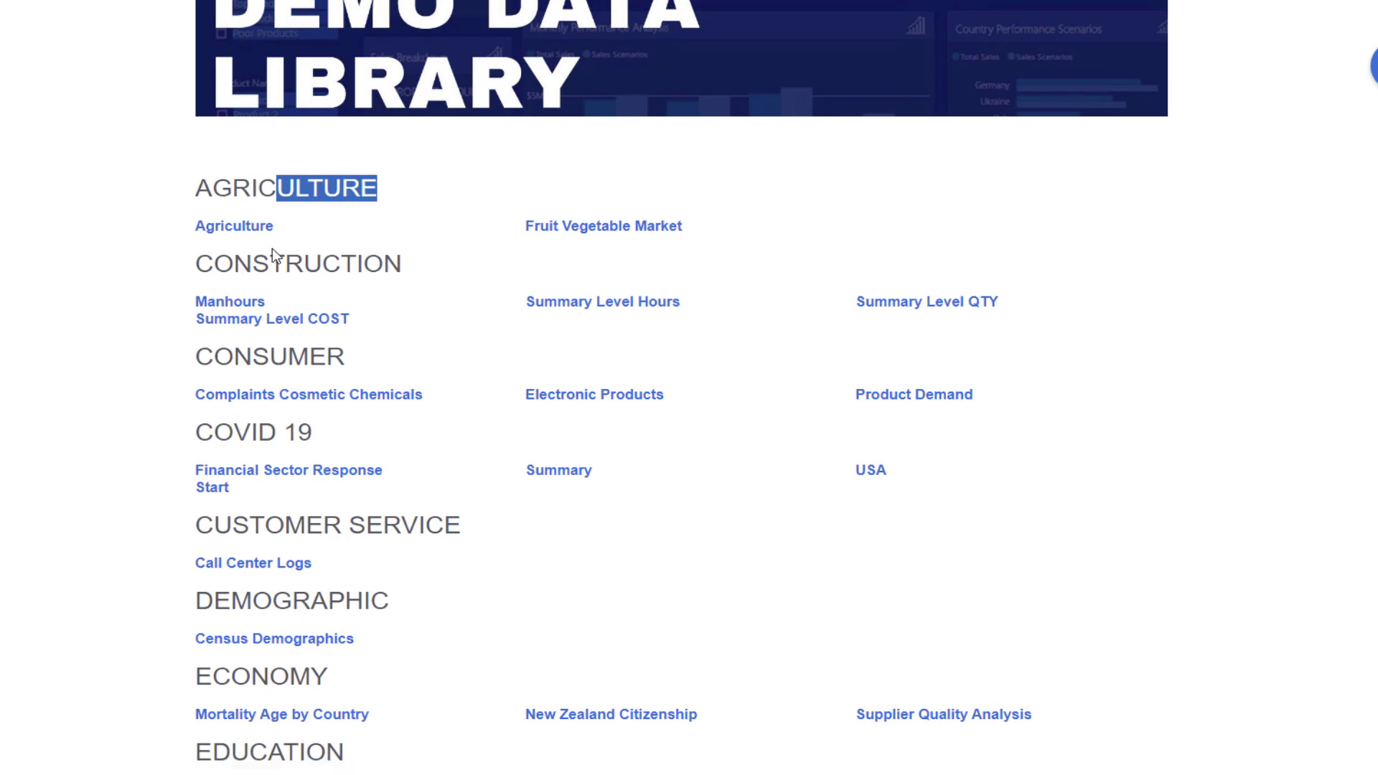
pyautogui.scroll(-3)
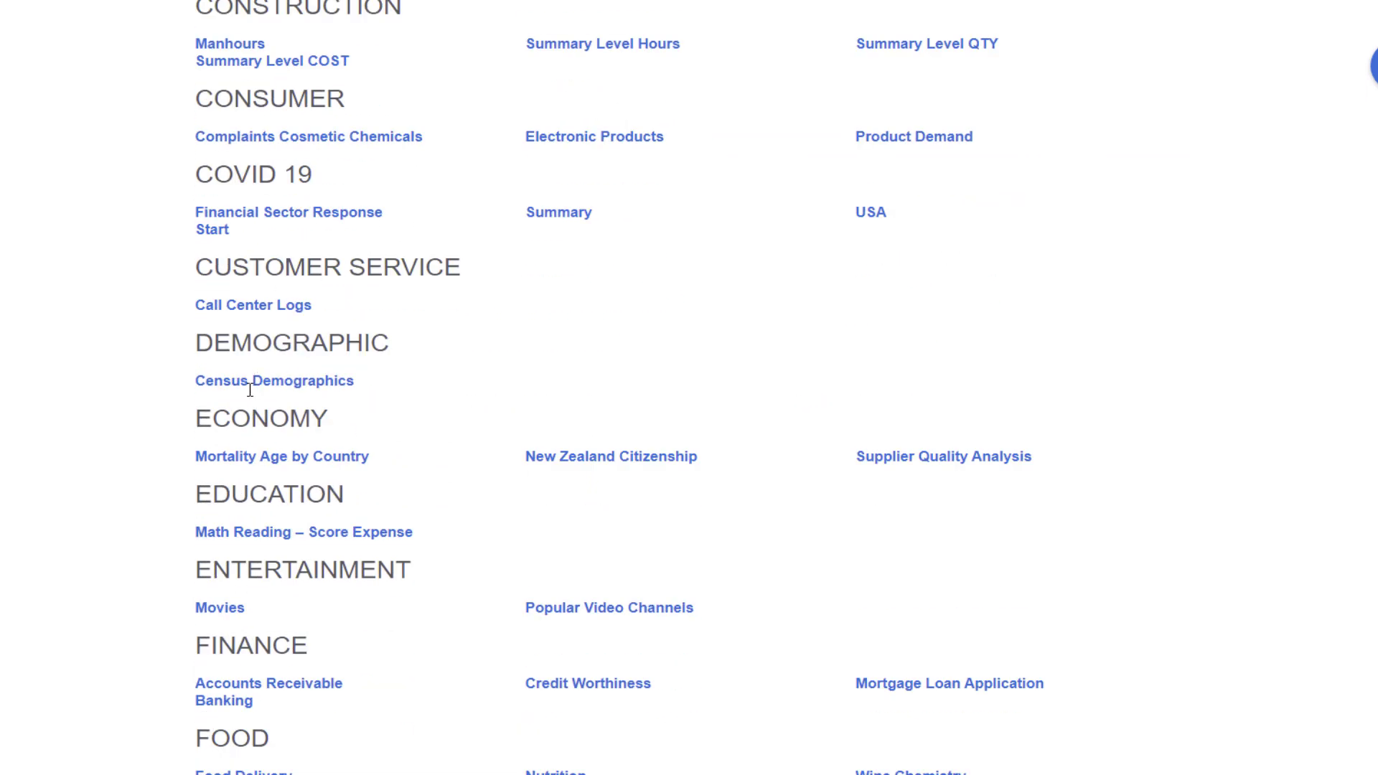
pyautogui.scroll(-3)
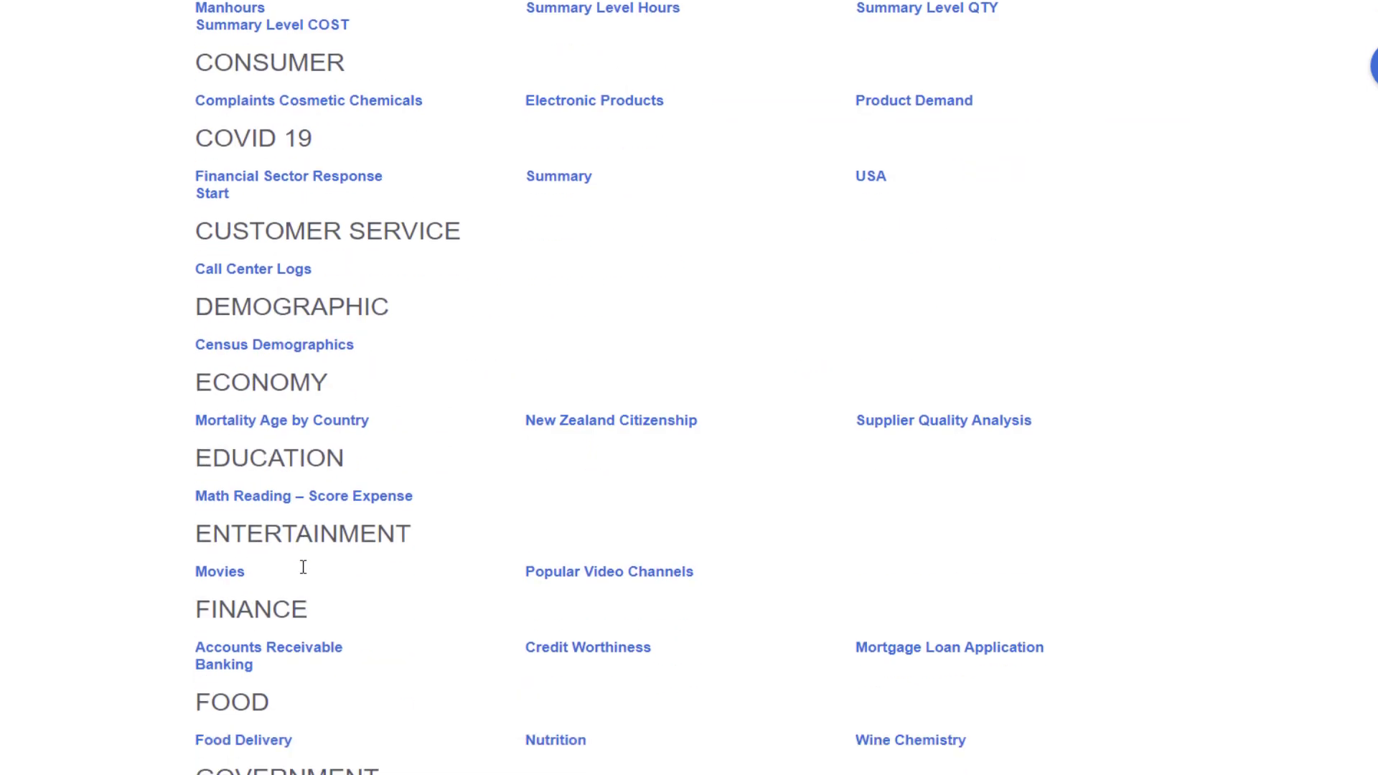
pyautogui.scroll(-3)
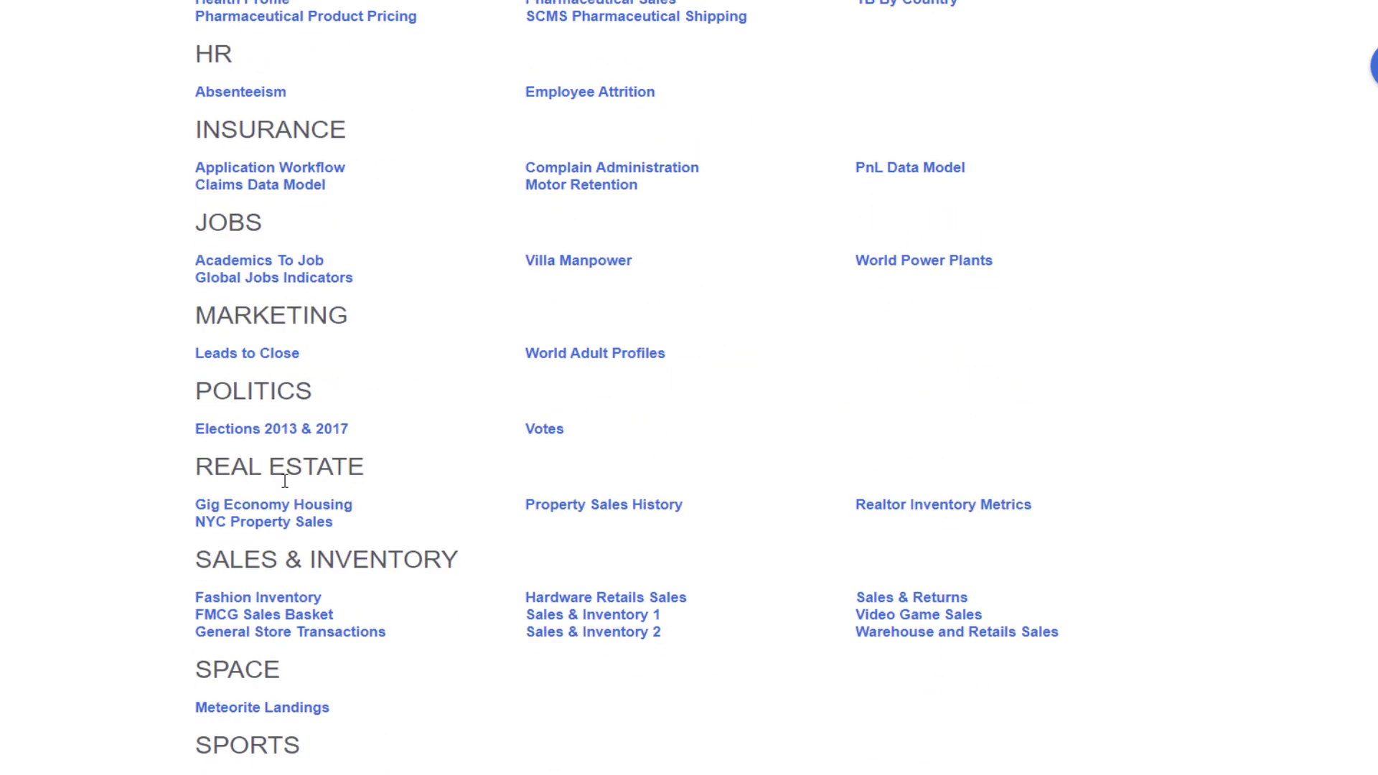
pyautogui.scroll(-3)
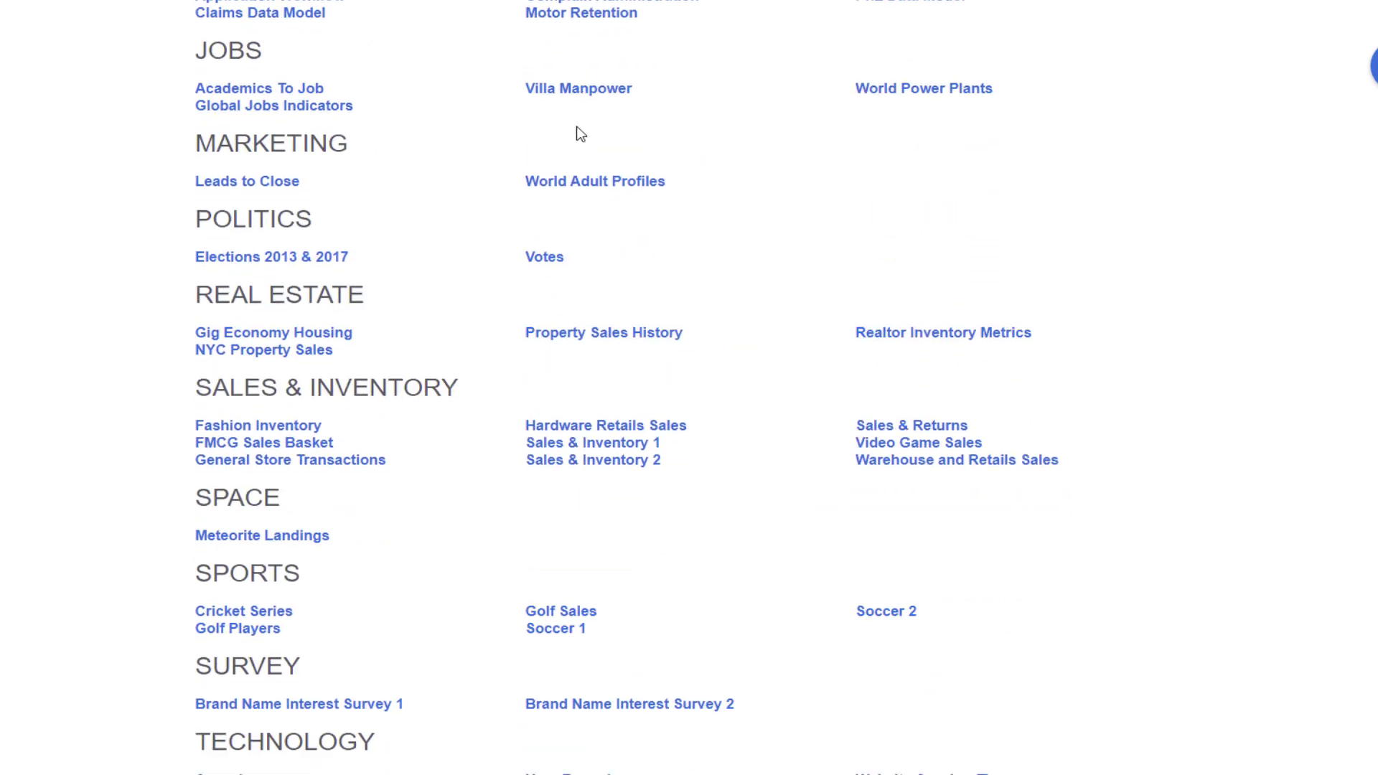
pyautogui.scroll(3)
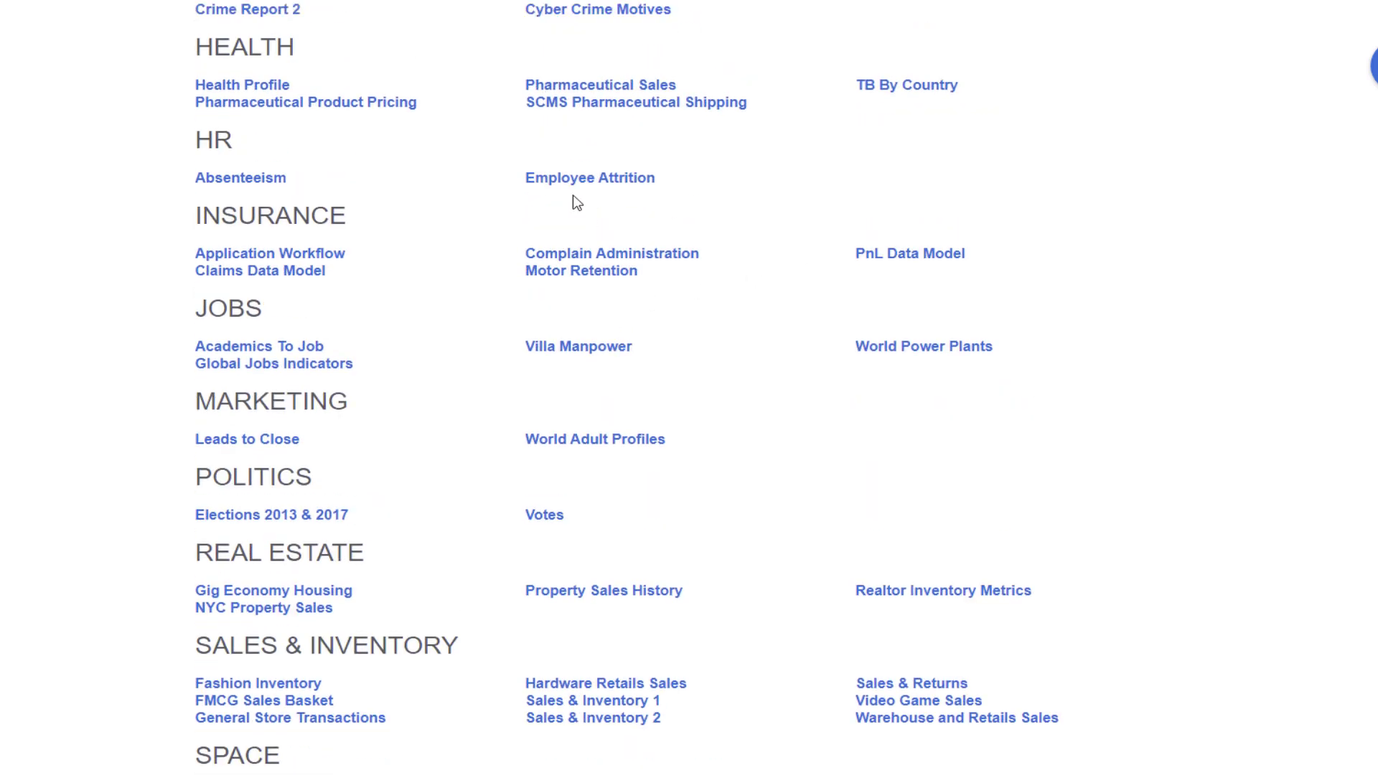
pyautogui.moveTo(246, 176)
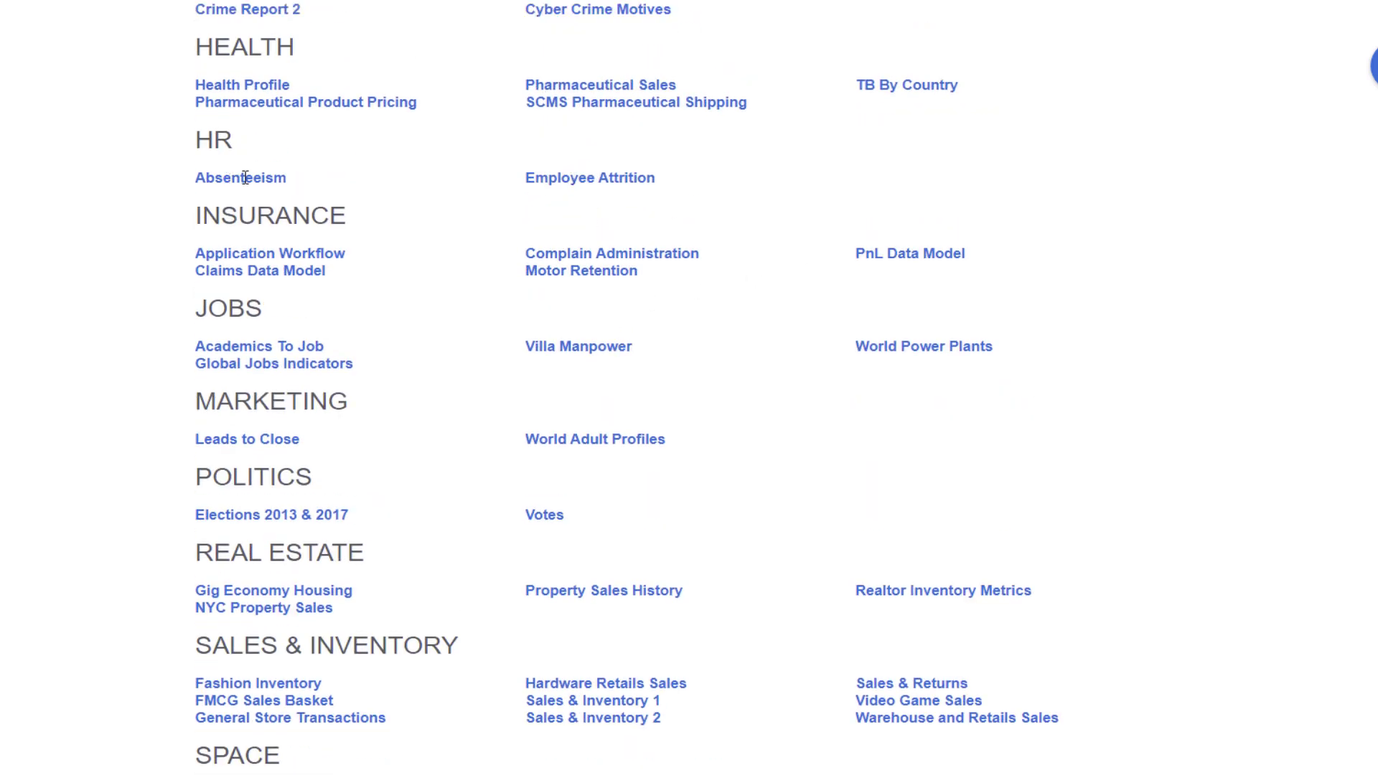
pyautogui.click(240, 177)
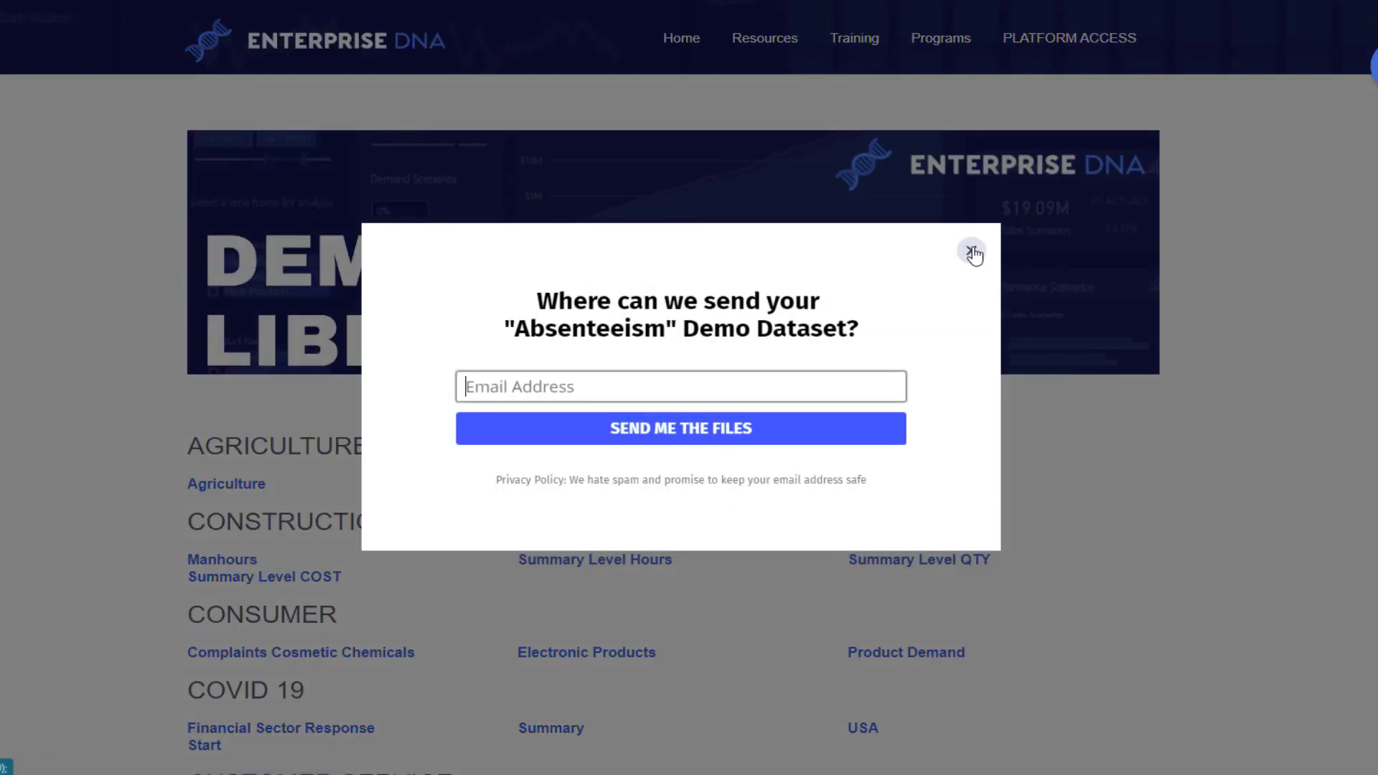
pyautogui.click(972, 251)
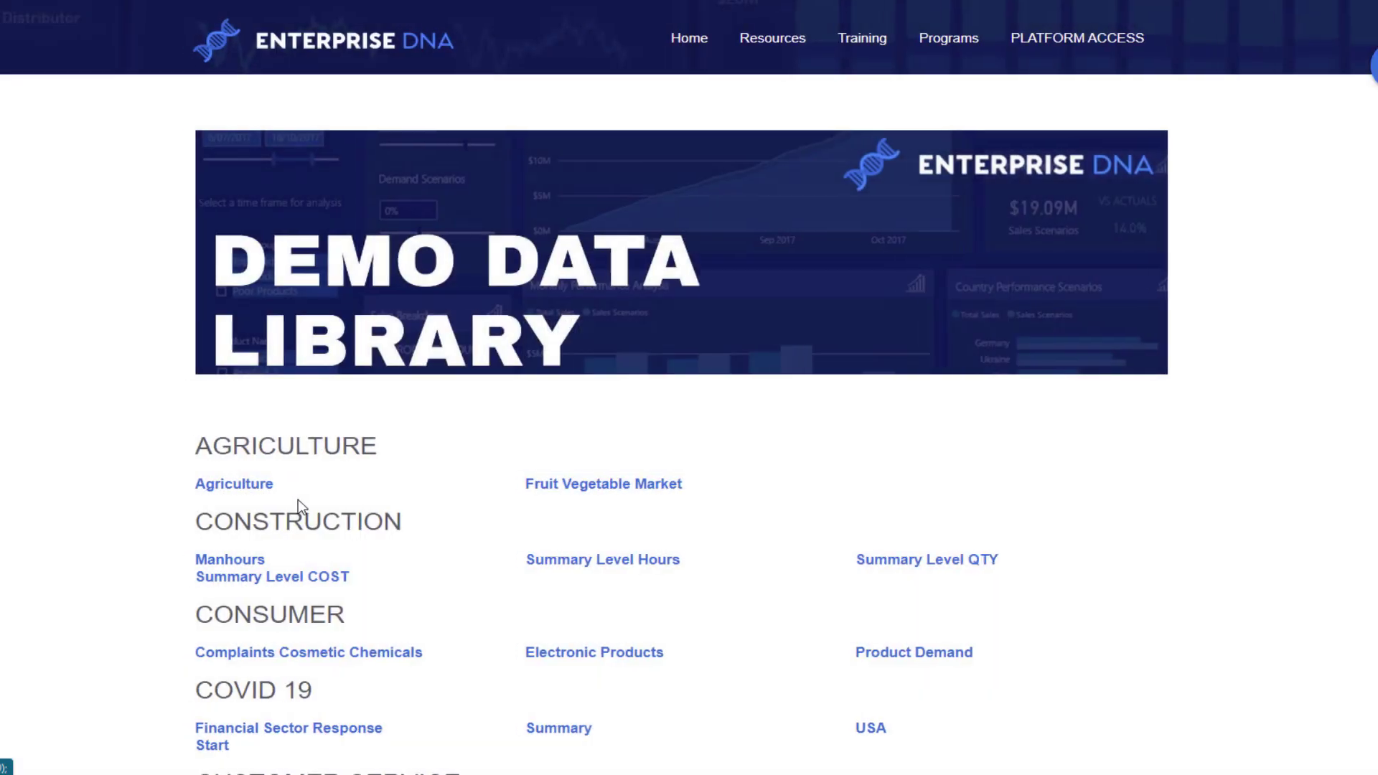
pyautogui.click(602, 559)
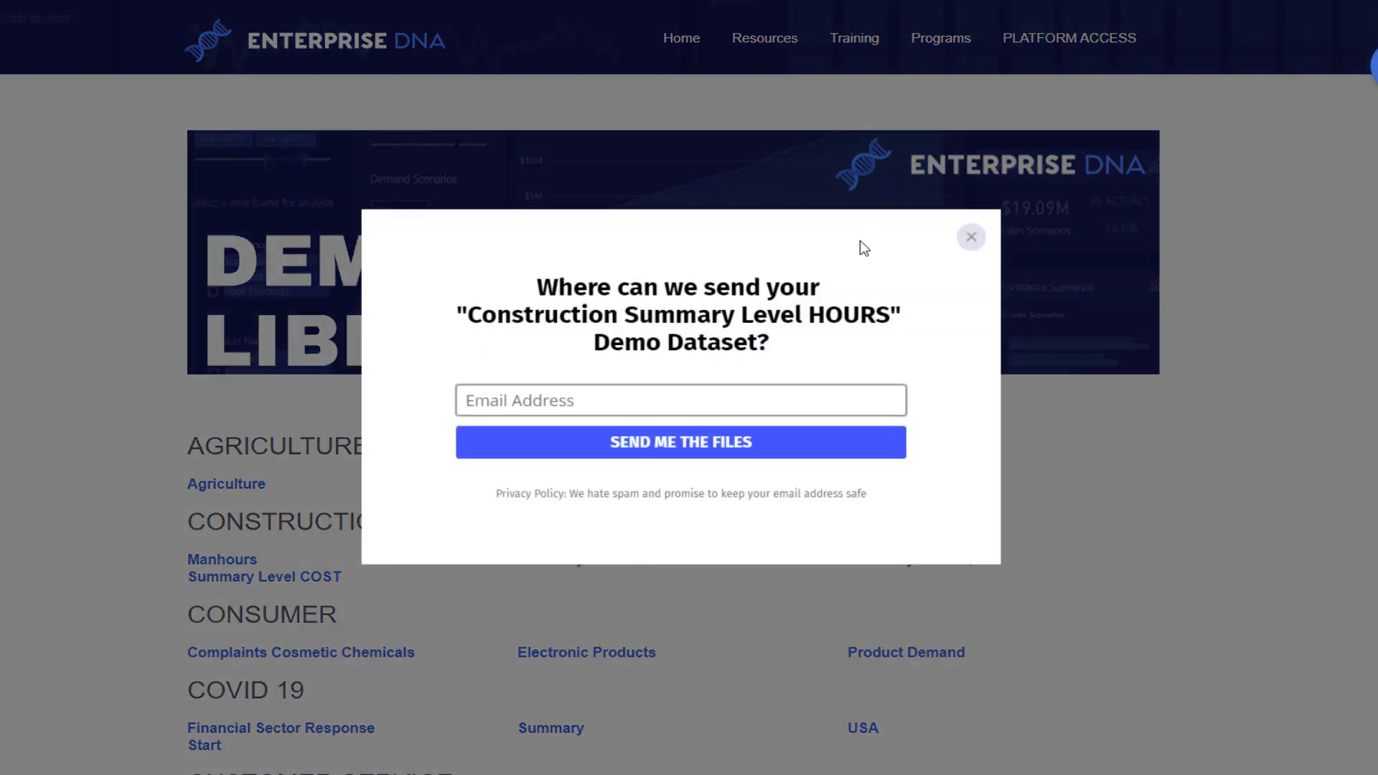
pyautogui.moveTo(973, 238)
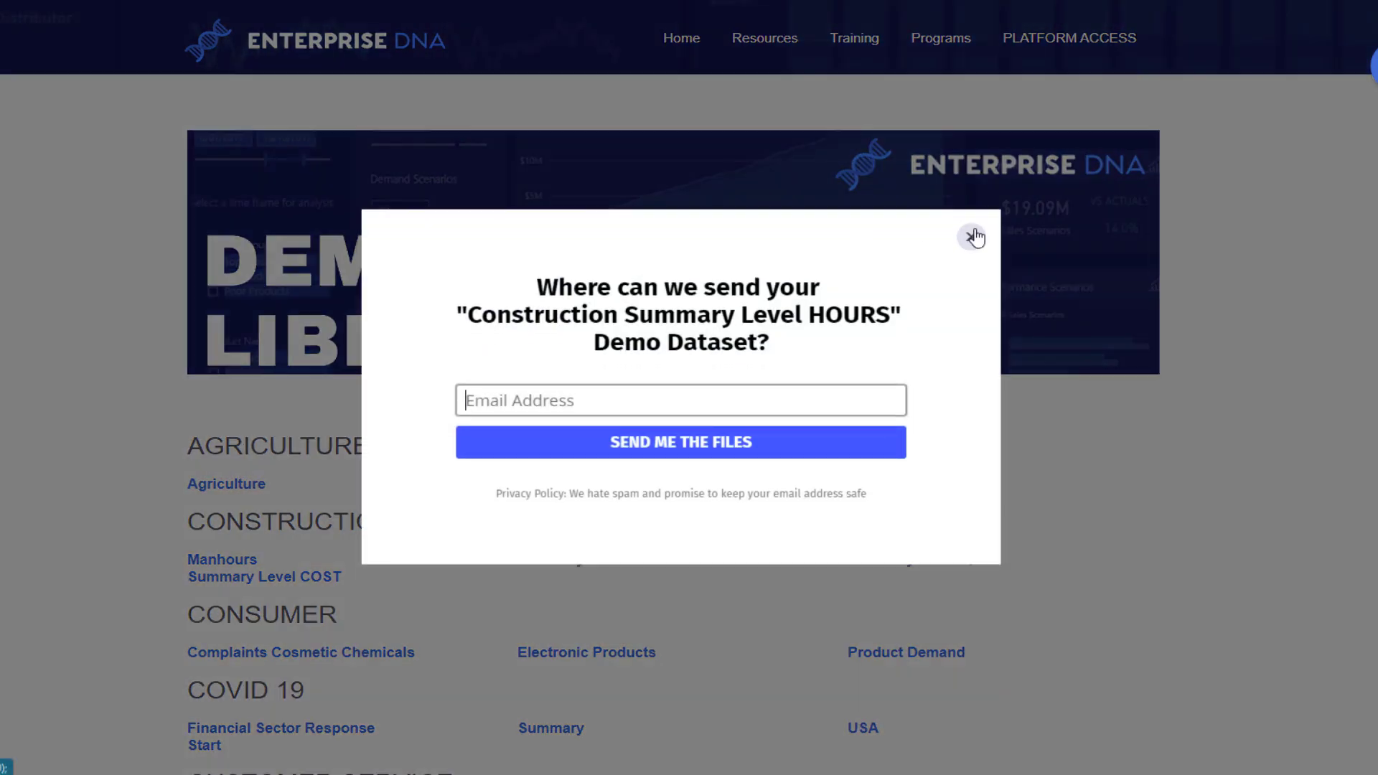
pyautogui.click(974, 237)
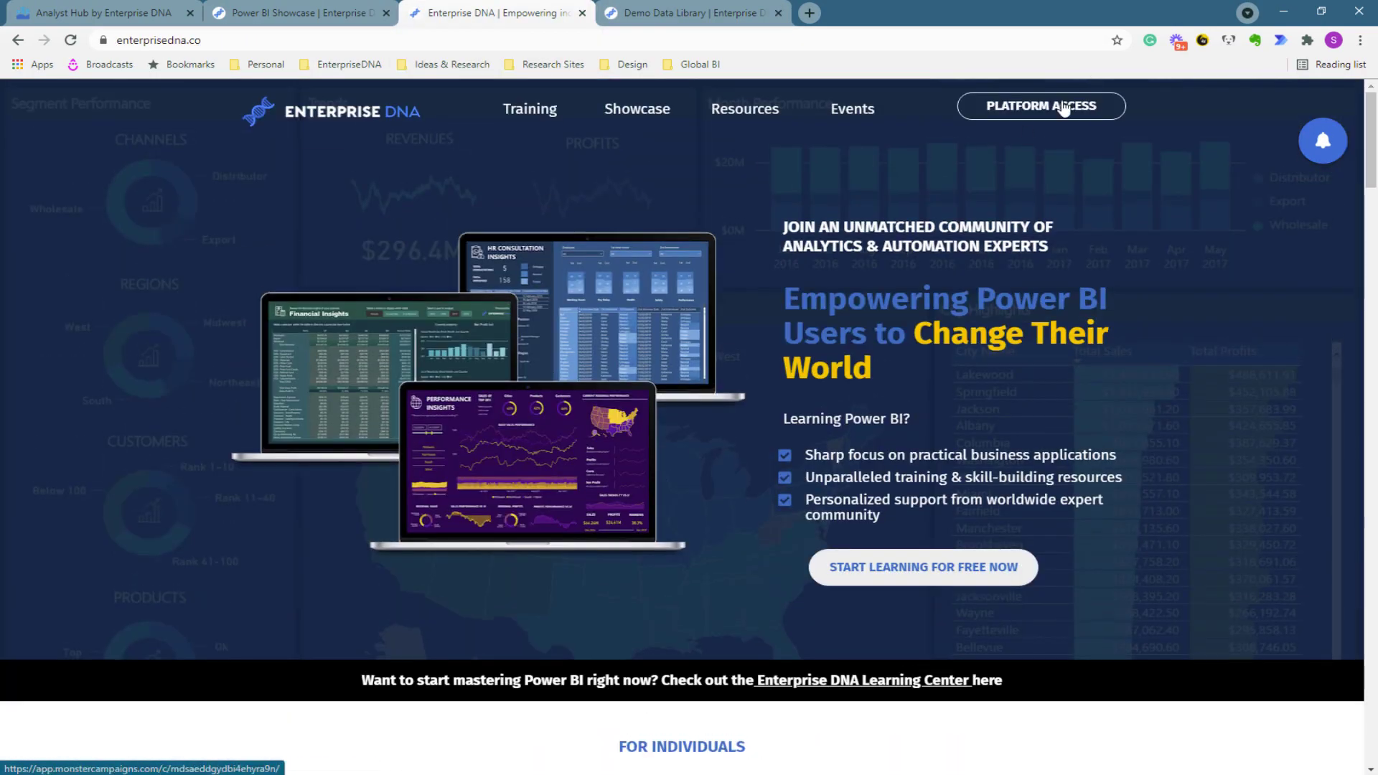
# Step: Enter the Membership Portal through Platform Access and scroll to the Resources course tiles
pyautogui.click(1041, 105)
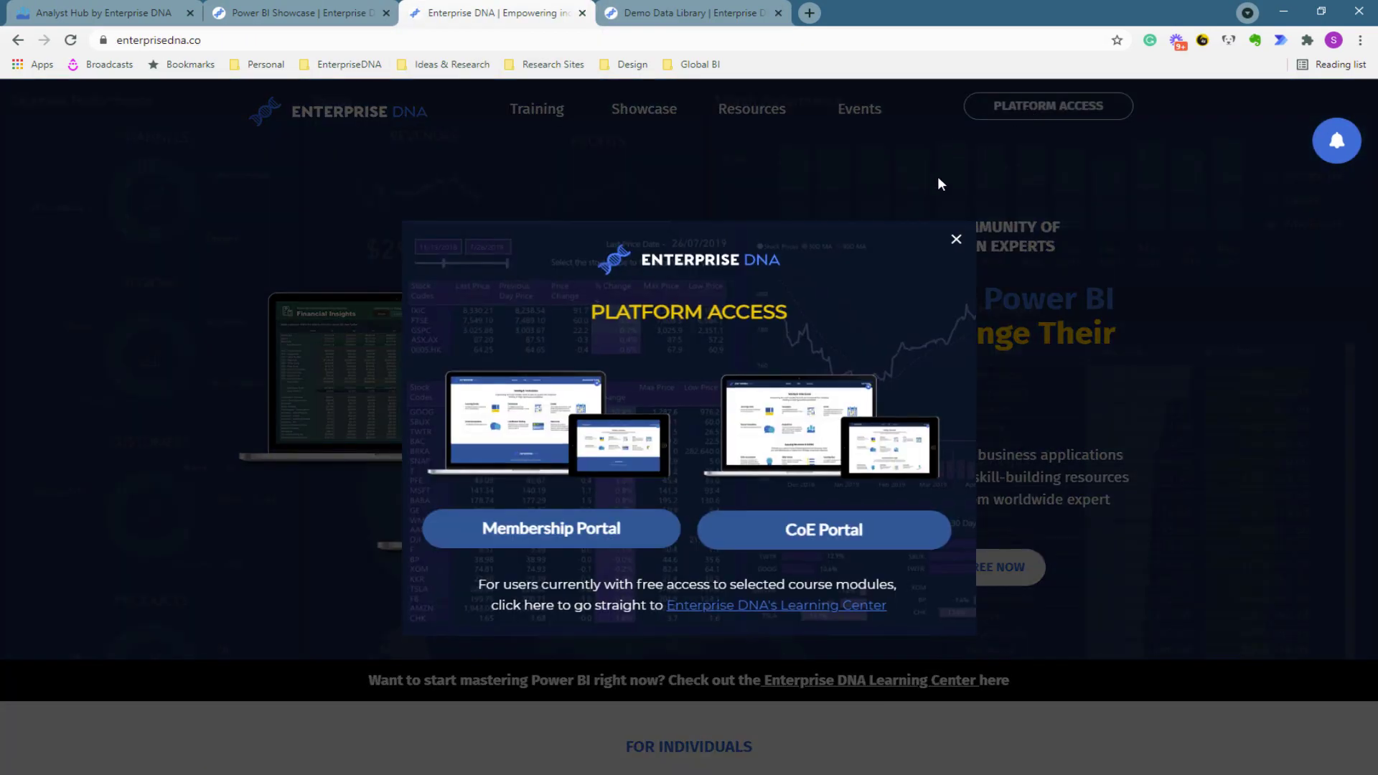
pyautogui.click(550, 528)
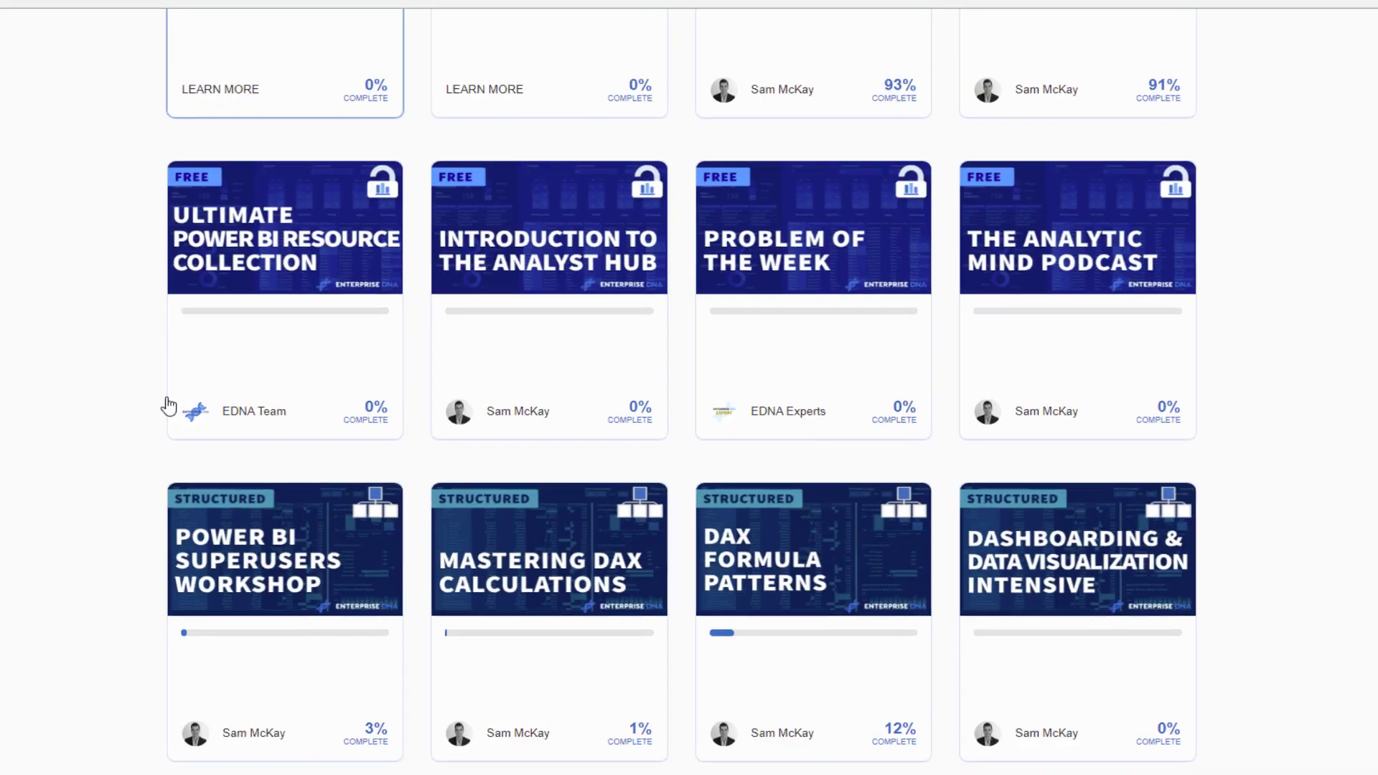
pyautogui.scroll(-3)
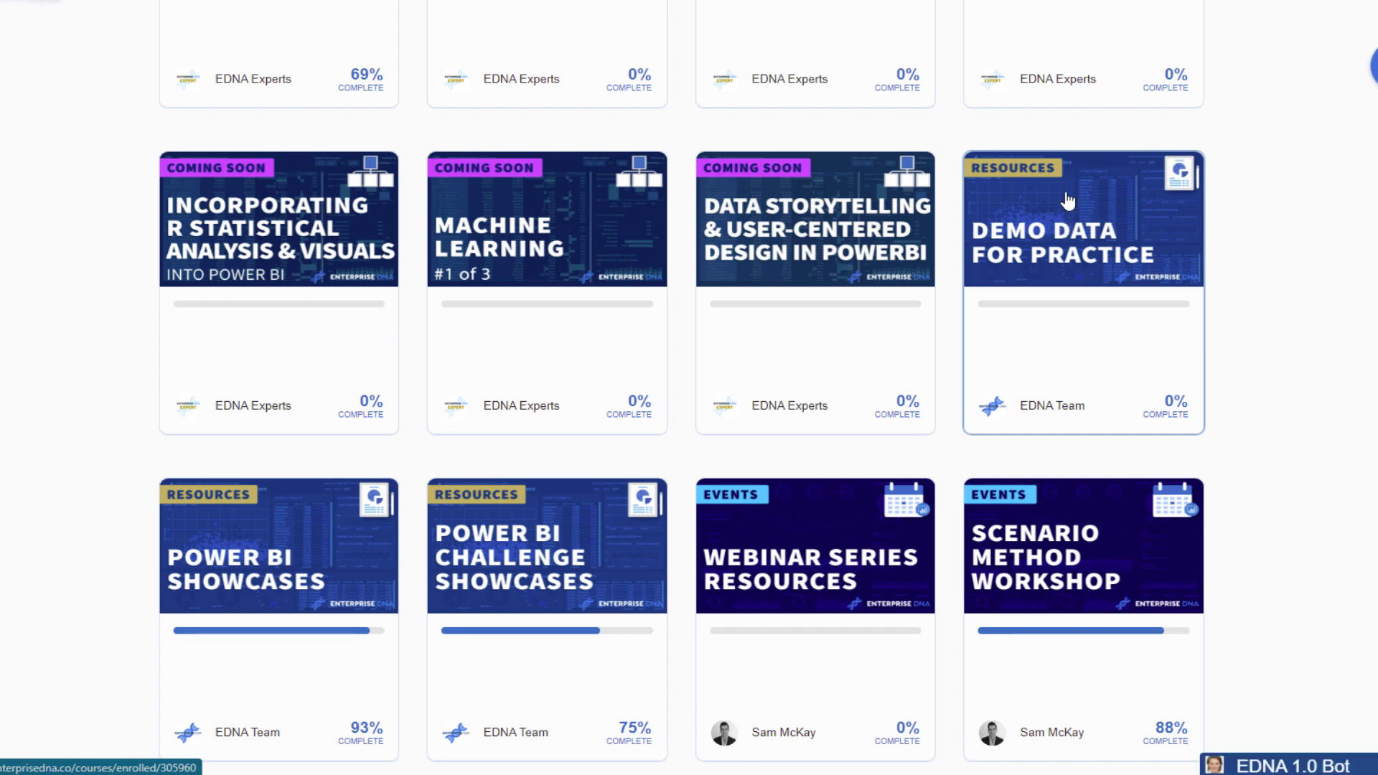
pyautogui.click(1081, 228)
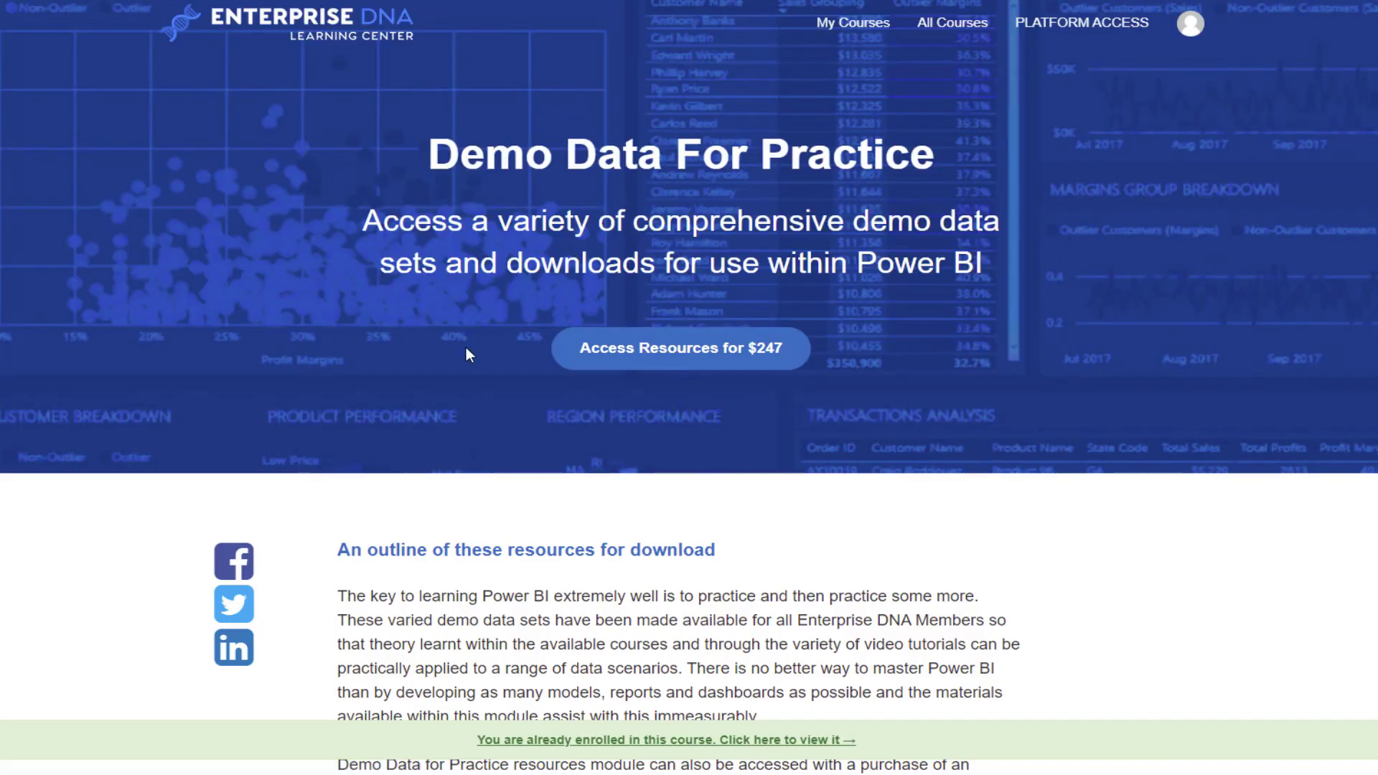
pyautogui.scroll(-3)
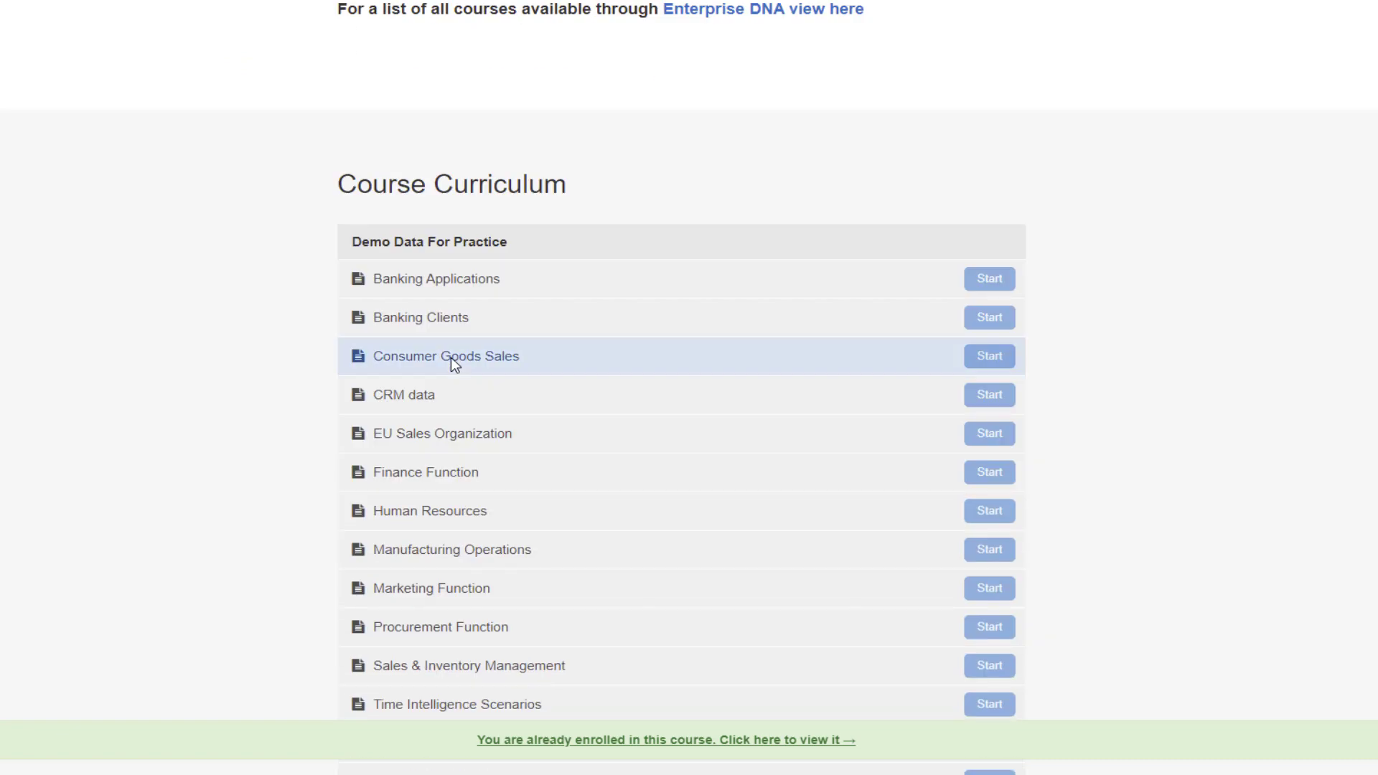
pyautogui.scroll(-3)
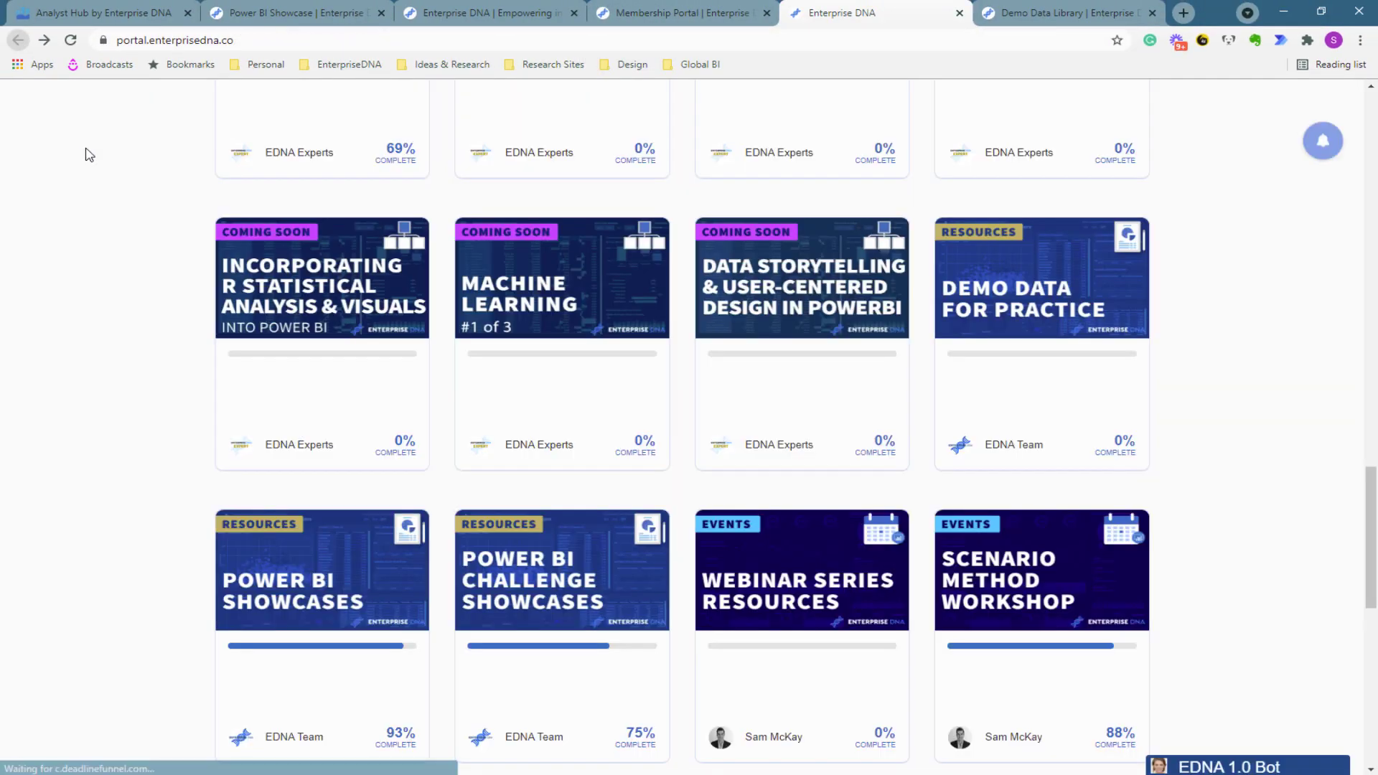
pyautogui.scroll(-3)
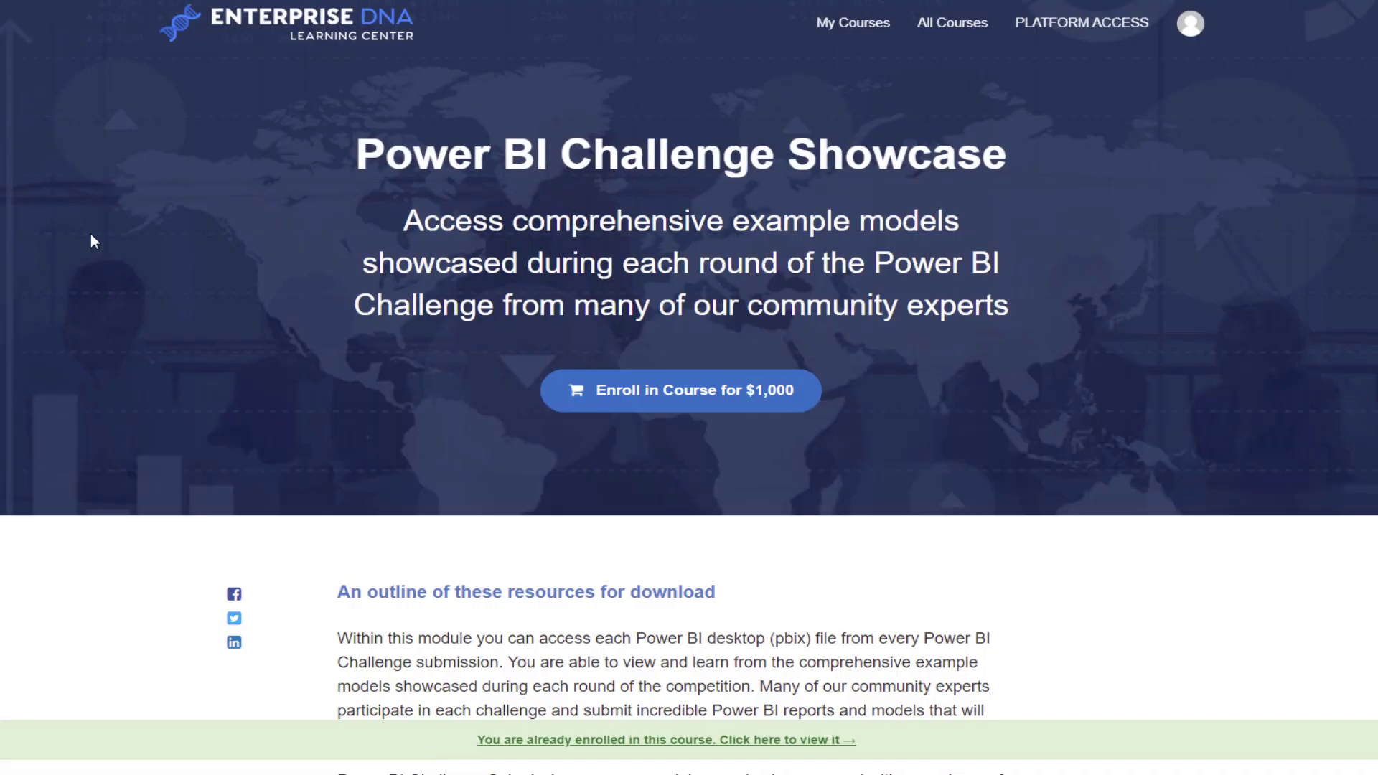
# Step: Scroll the Power BI Challenge Showcase course page down to its Course Curriculum section
pyautogui.scroll(-3)
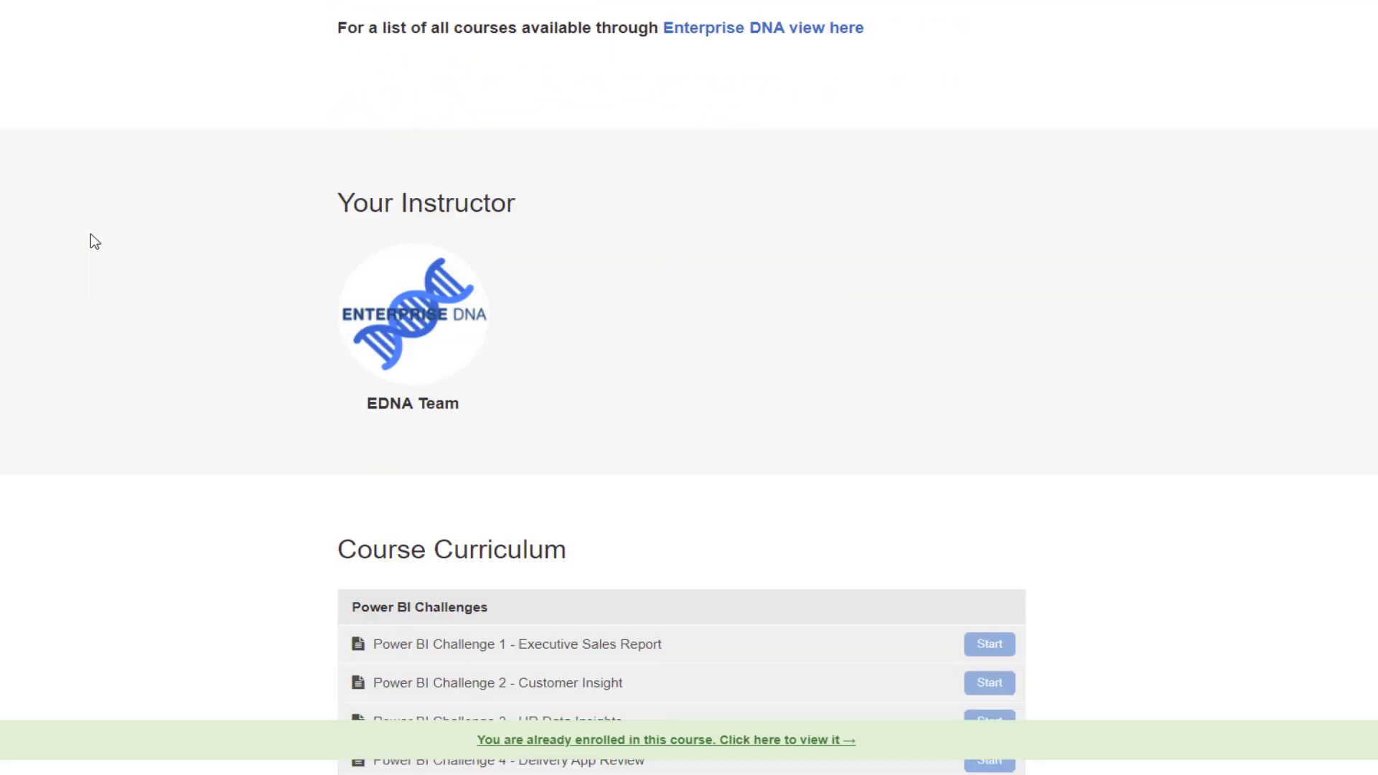
pyautogui.scroll(-3)
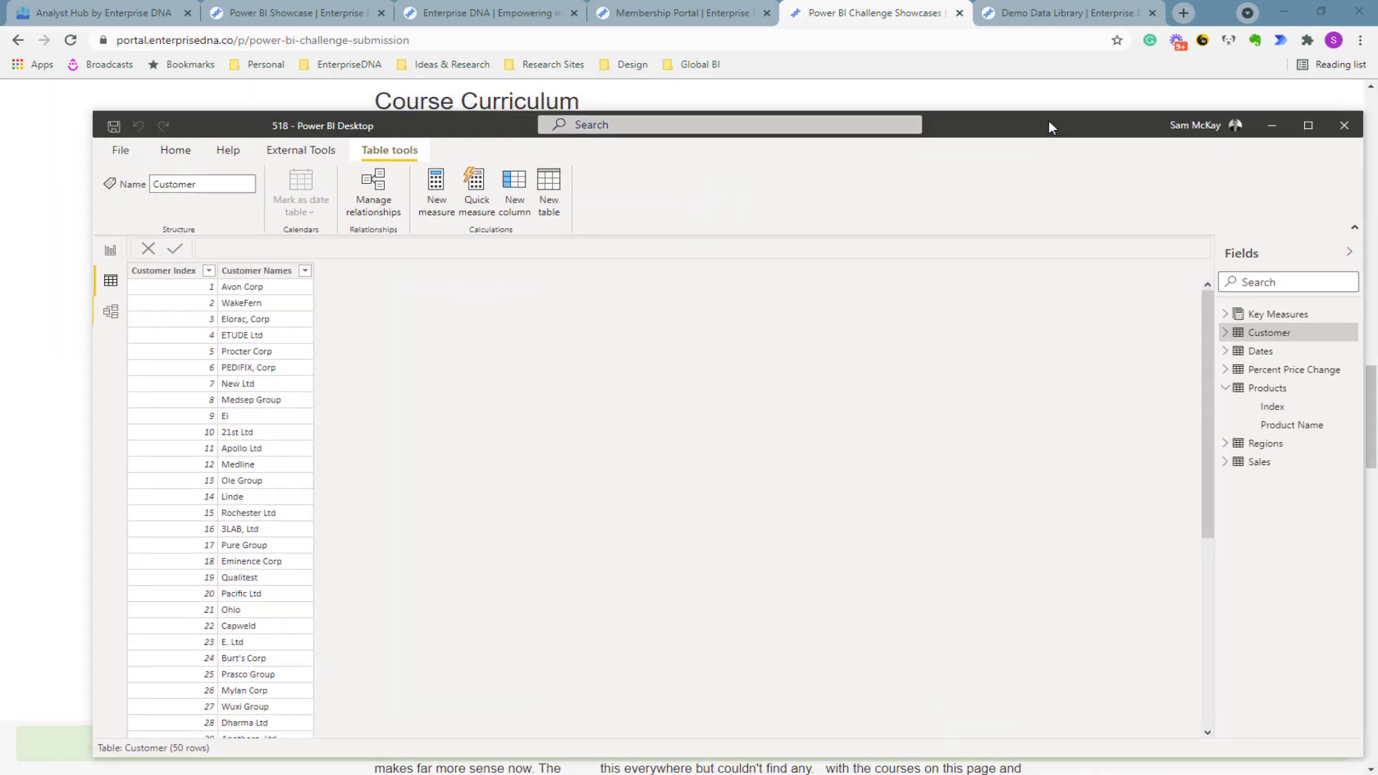
pyautogui.moveTo(881, 155)
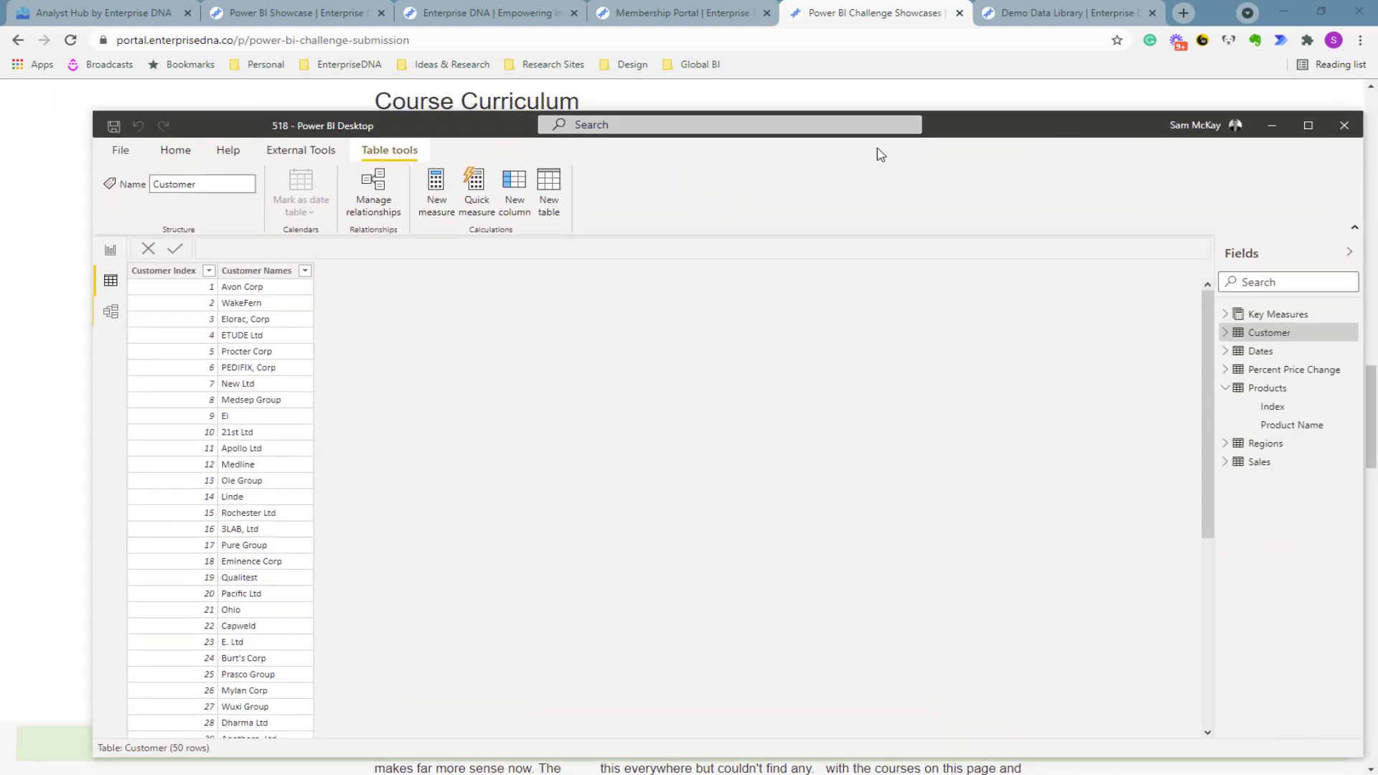
pyautogui.moveTo(1172, 140)
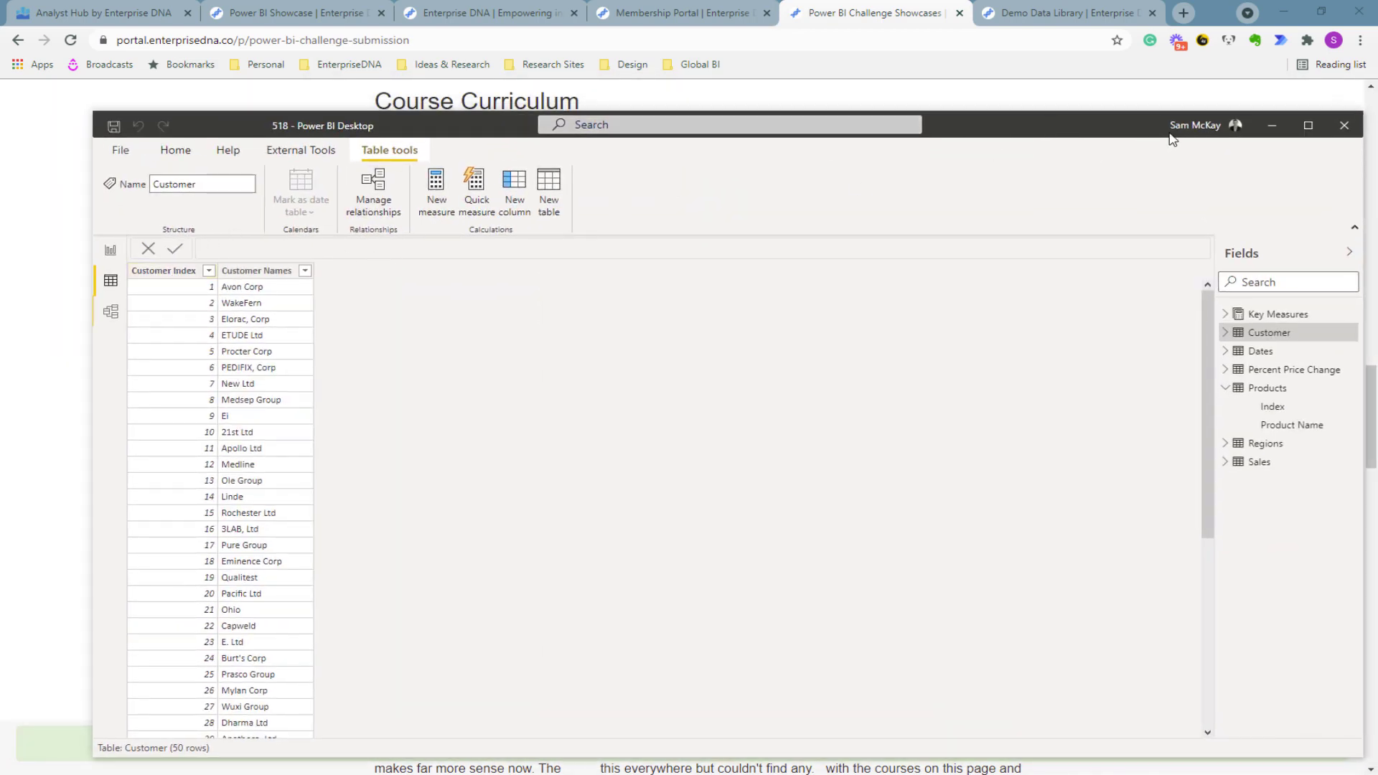
# Step: Maximize Power BI Desktop and launch Power Query Editor via Transform data
pyautogui.click(1308, 125)
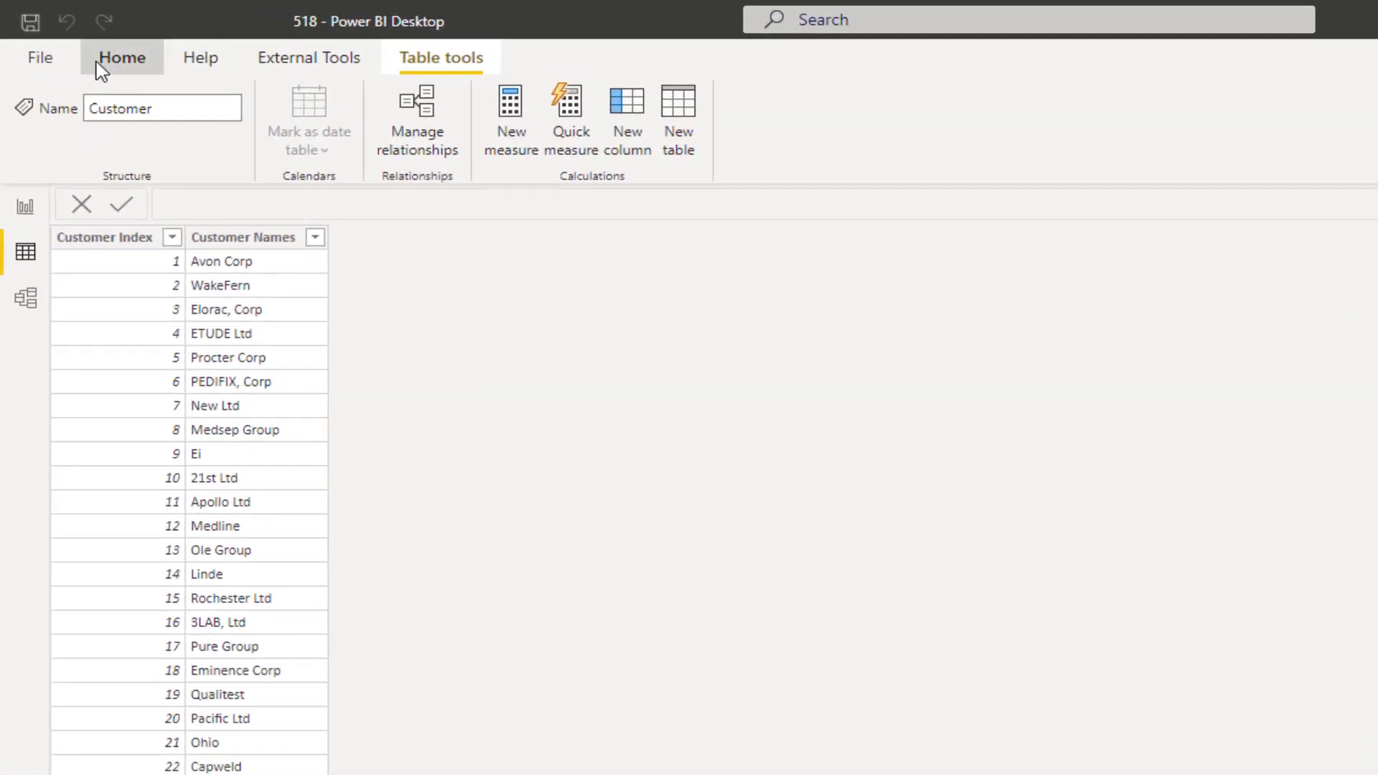
pyautogui.click(121, 57)
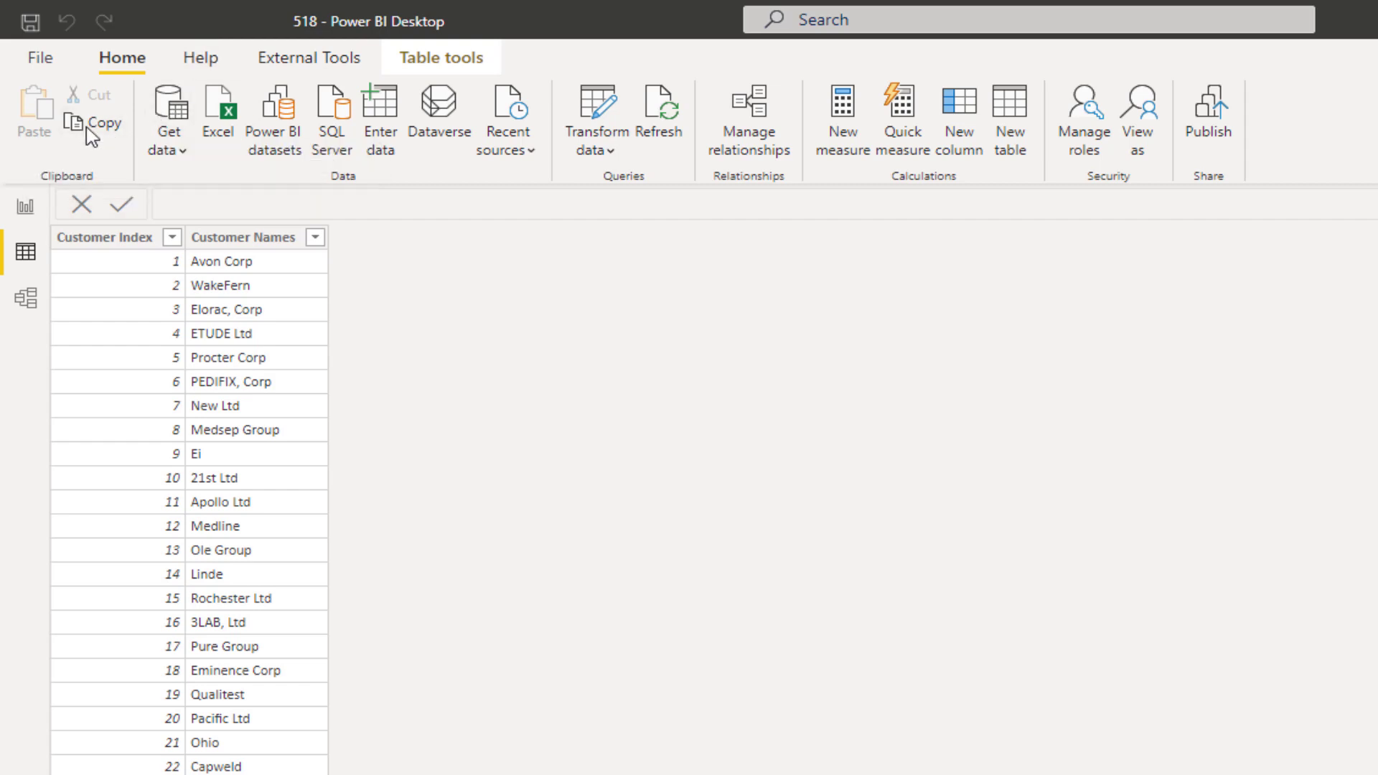
pyautogui.click(99, 236)
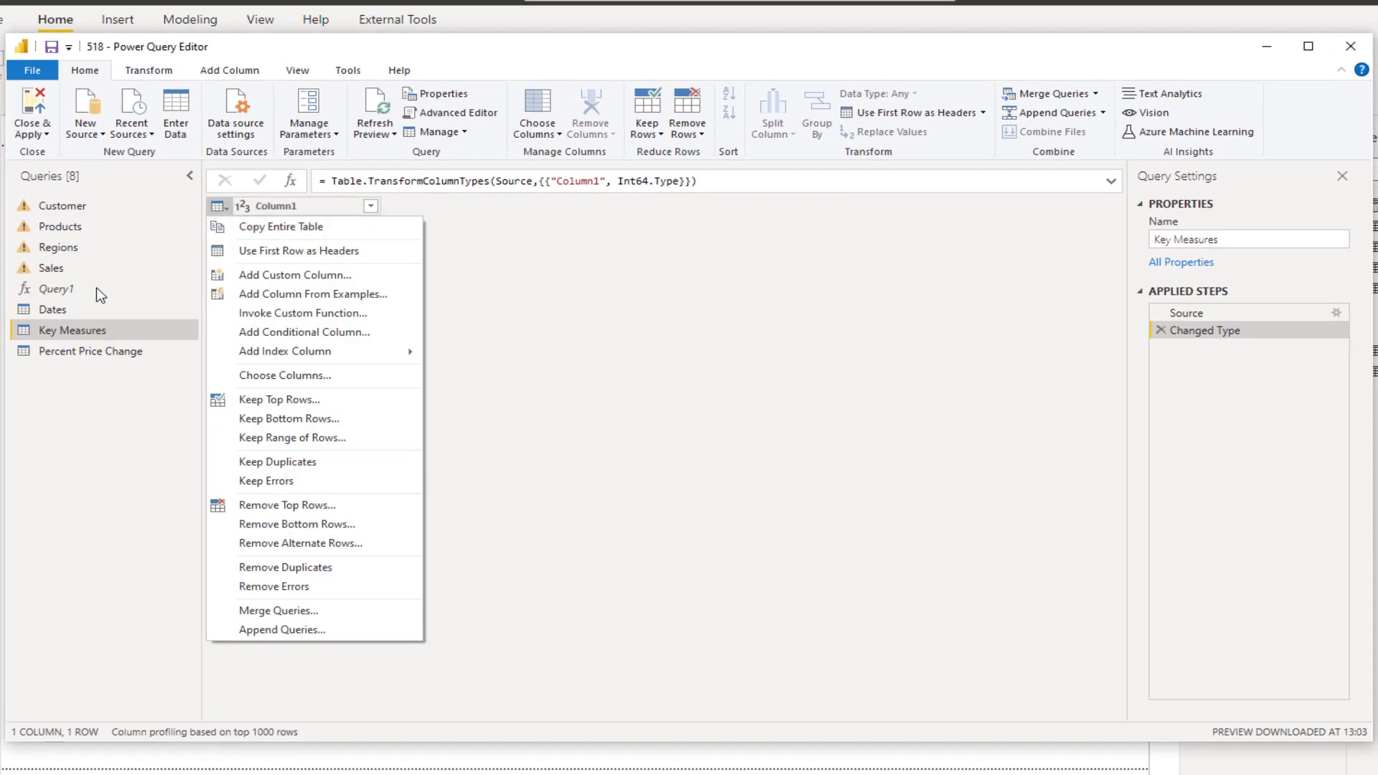
# Step: Show the Dates query's table and dismiss the MonthName column filter without changes
pyautogui.click(52, 309)
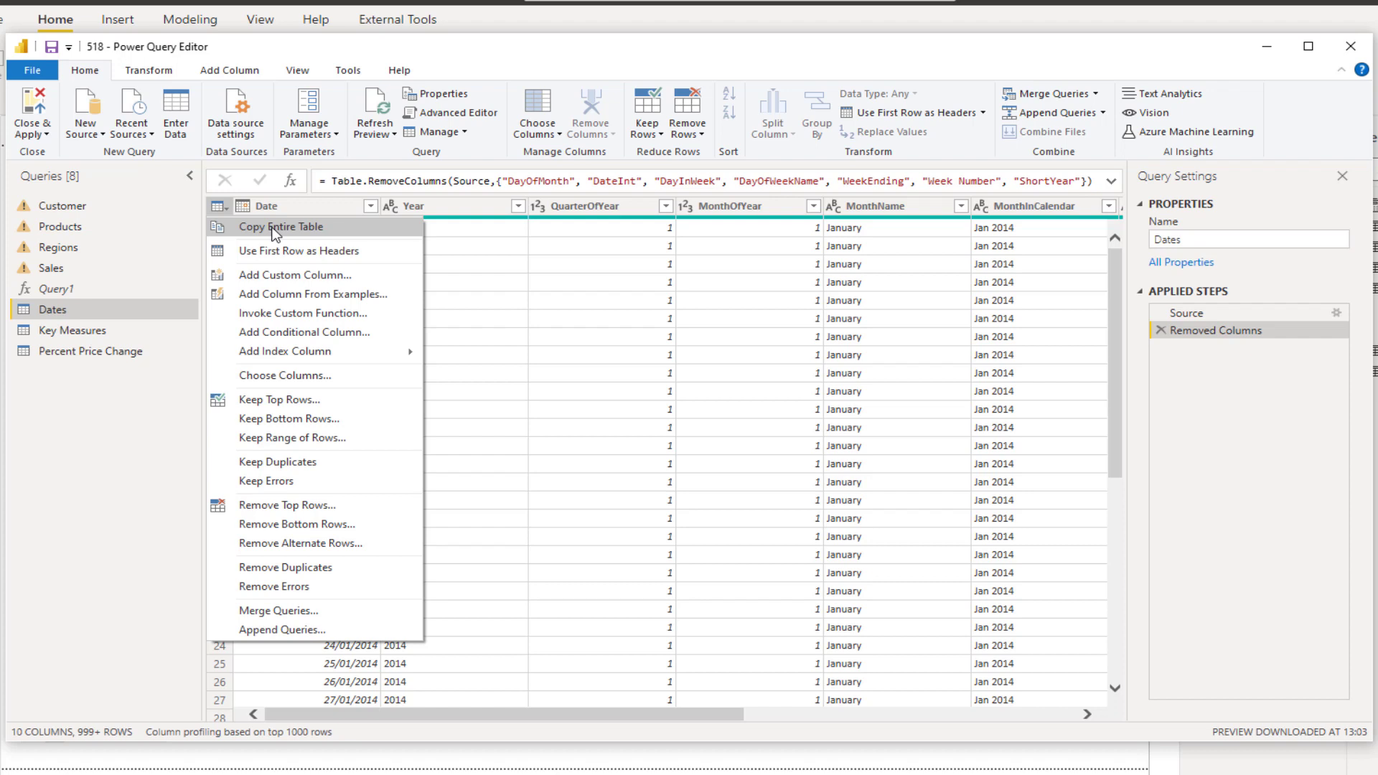
pyautogui.moveTo(324, 234)
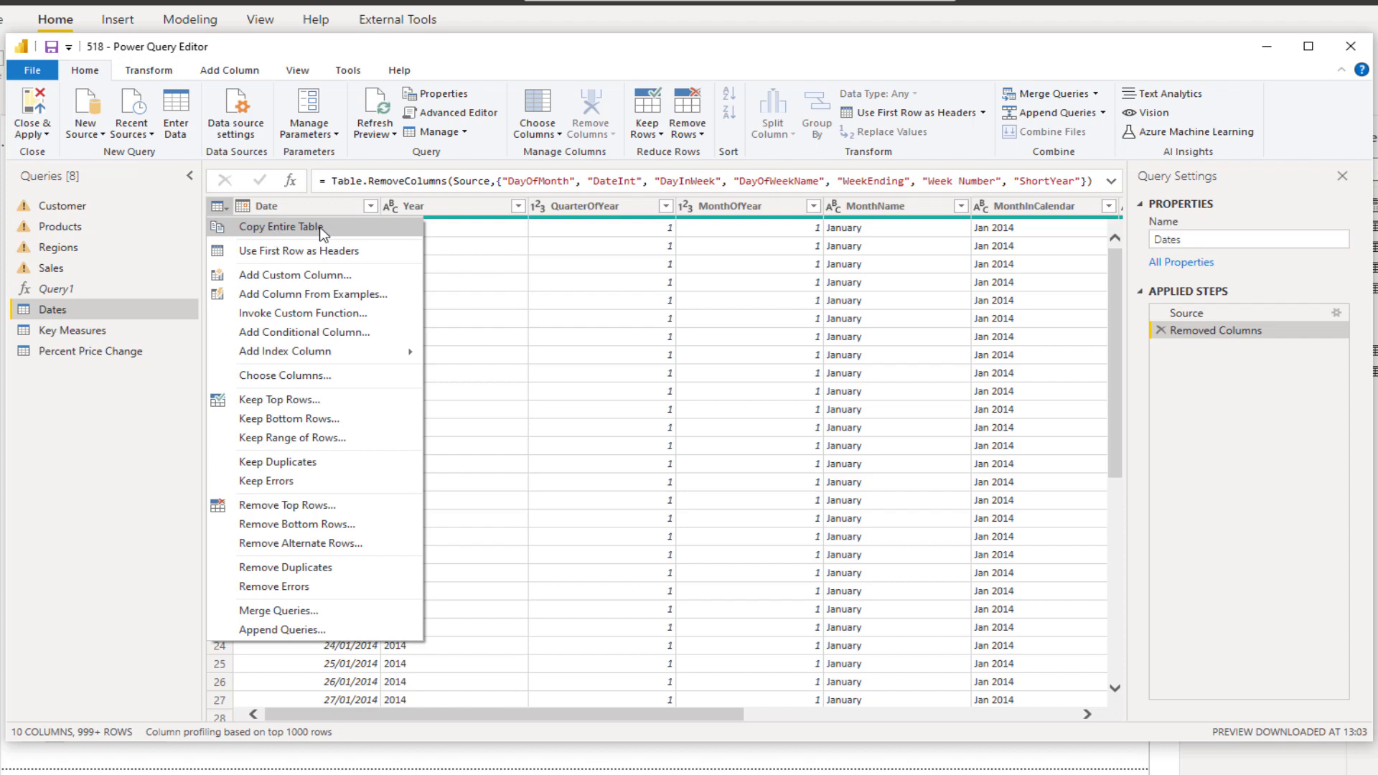
pyautogui.moveTo(753, 217)
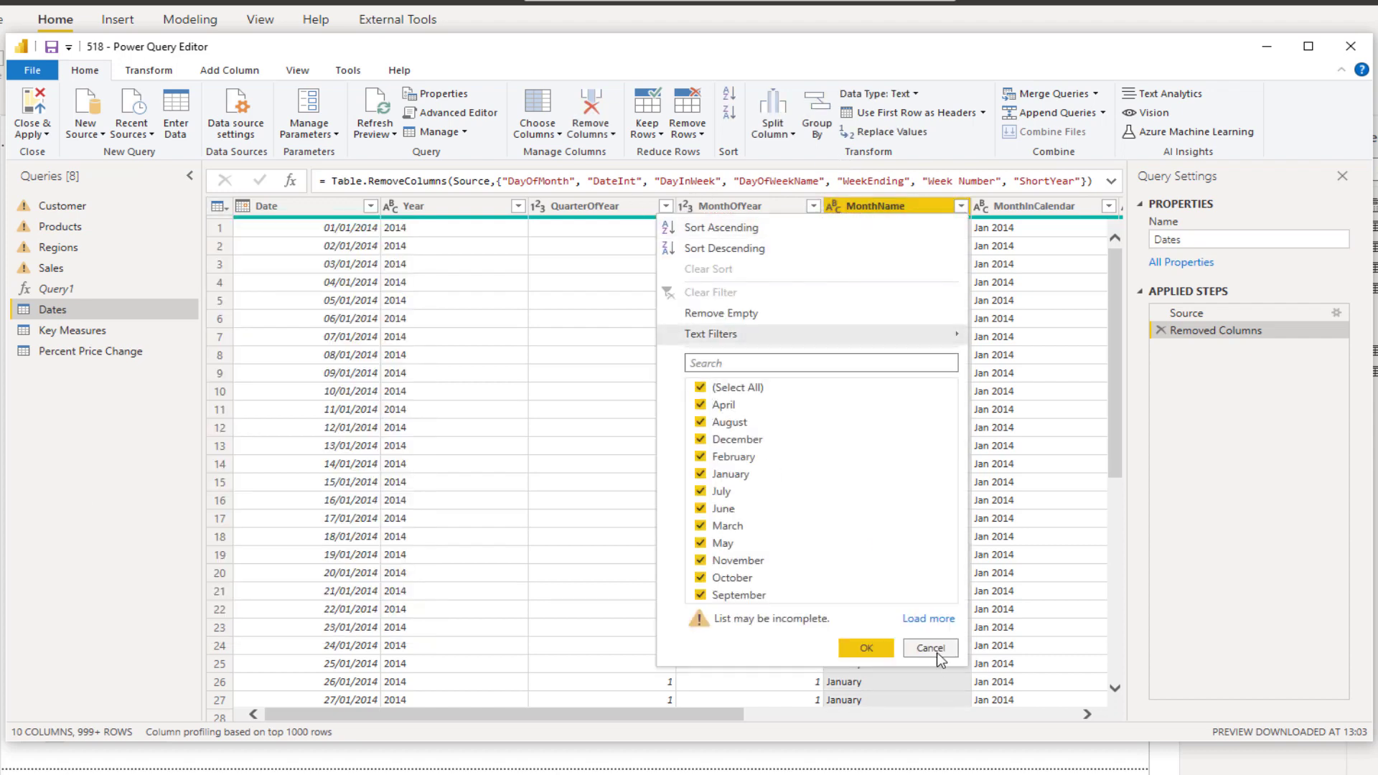
pyautogui.click(930, 647)
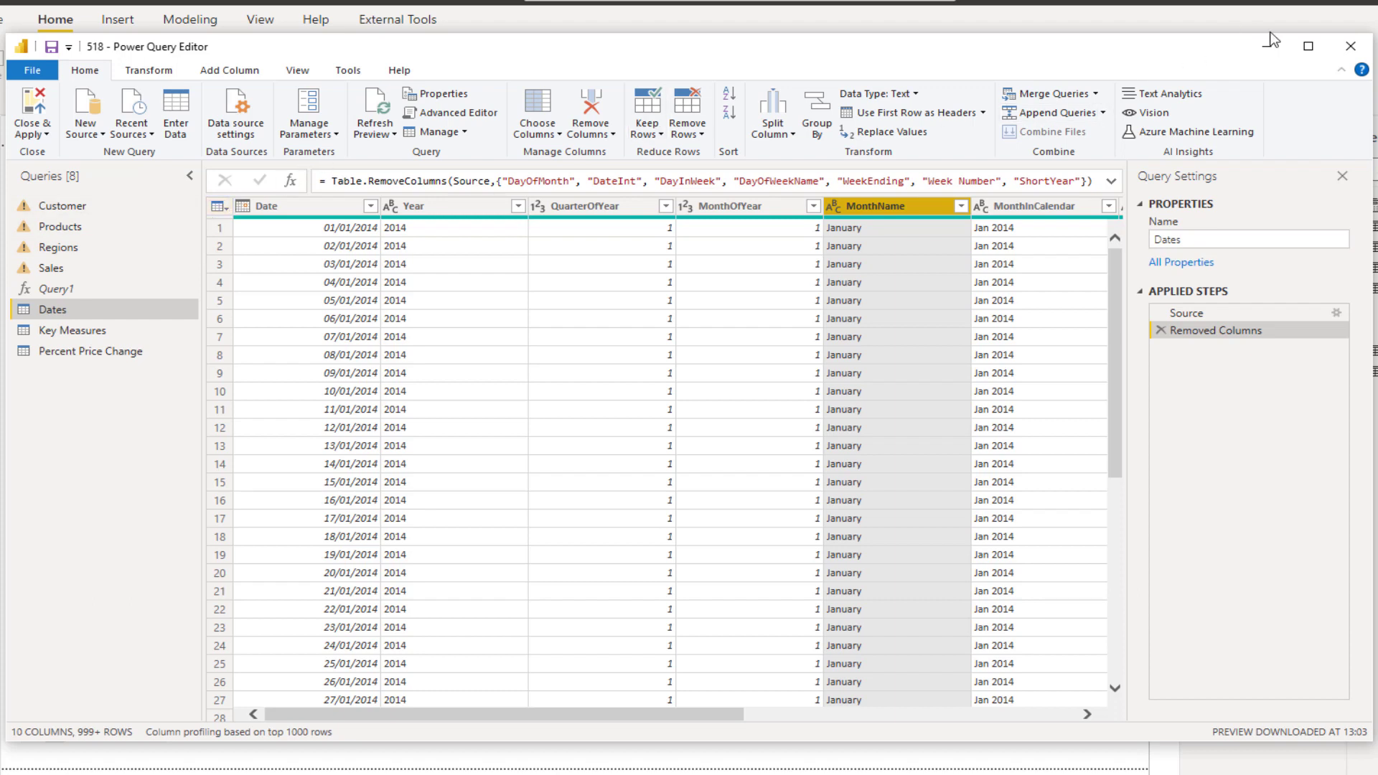
pyautogui.moveTo(1308, 47)
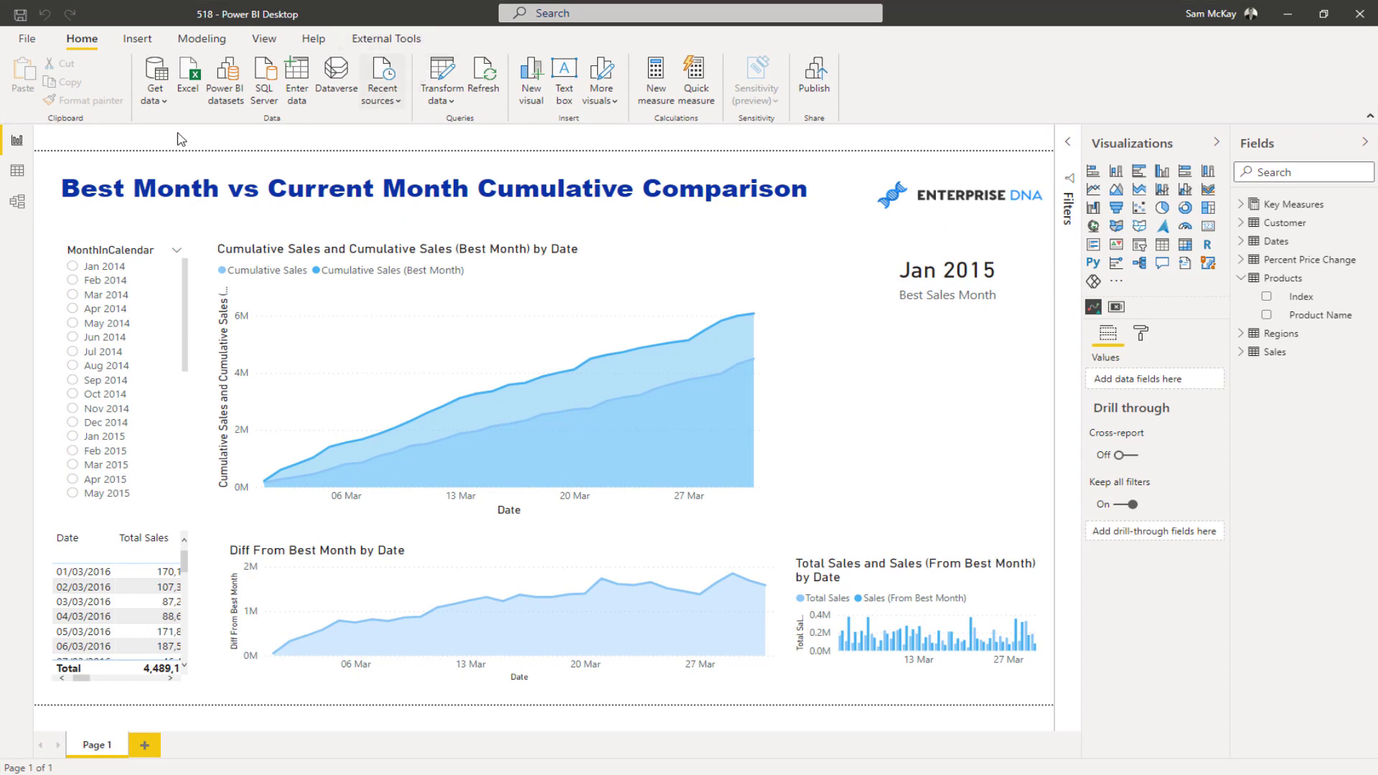
# Step: Switch to Data view and bring up the Customer table's rows
pyautogui.click(17, 172)
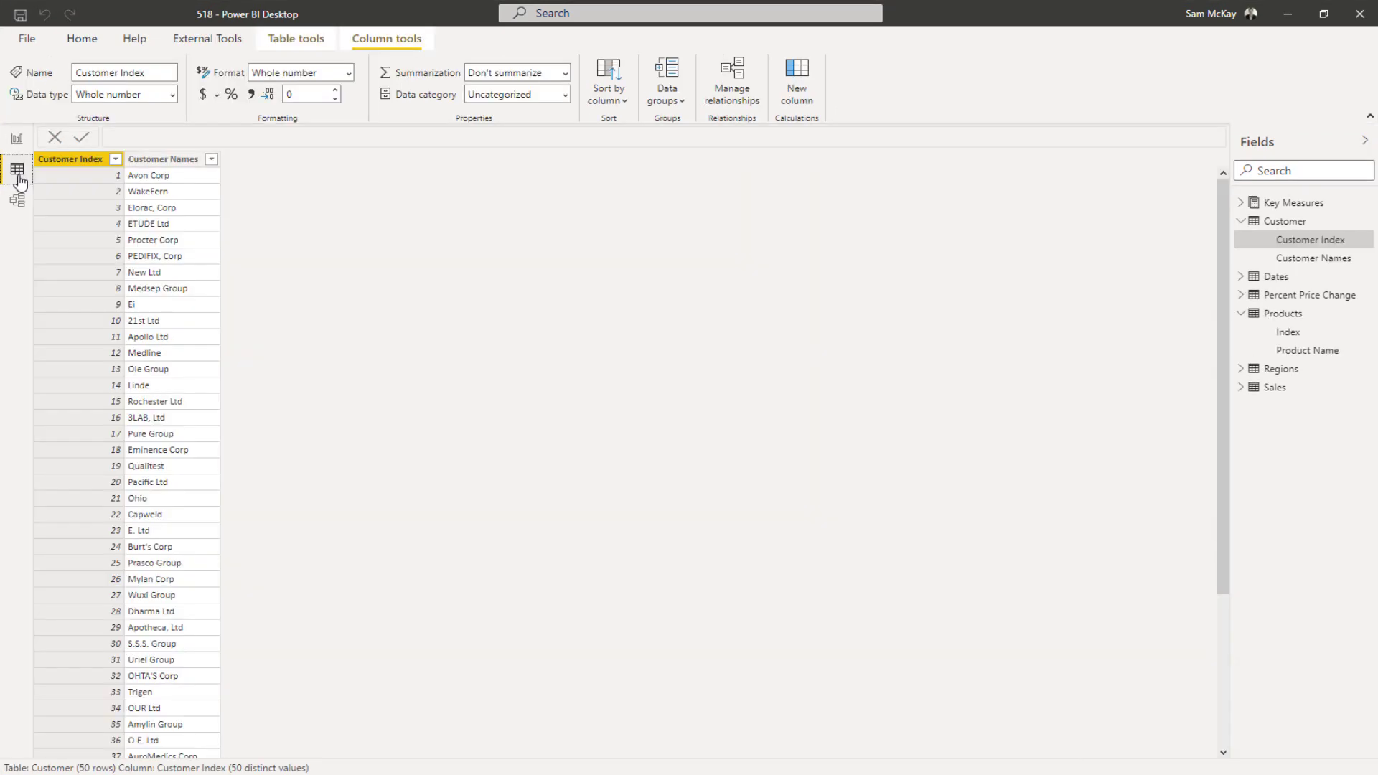
pyautogui.click(163, 160)
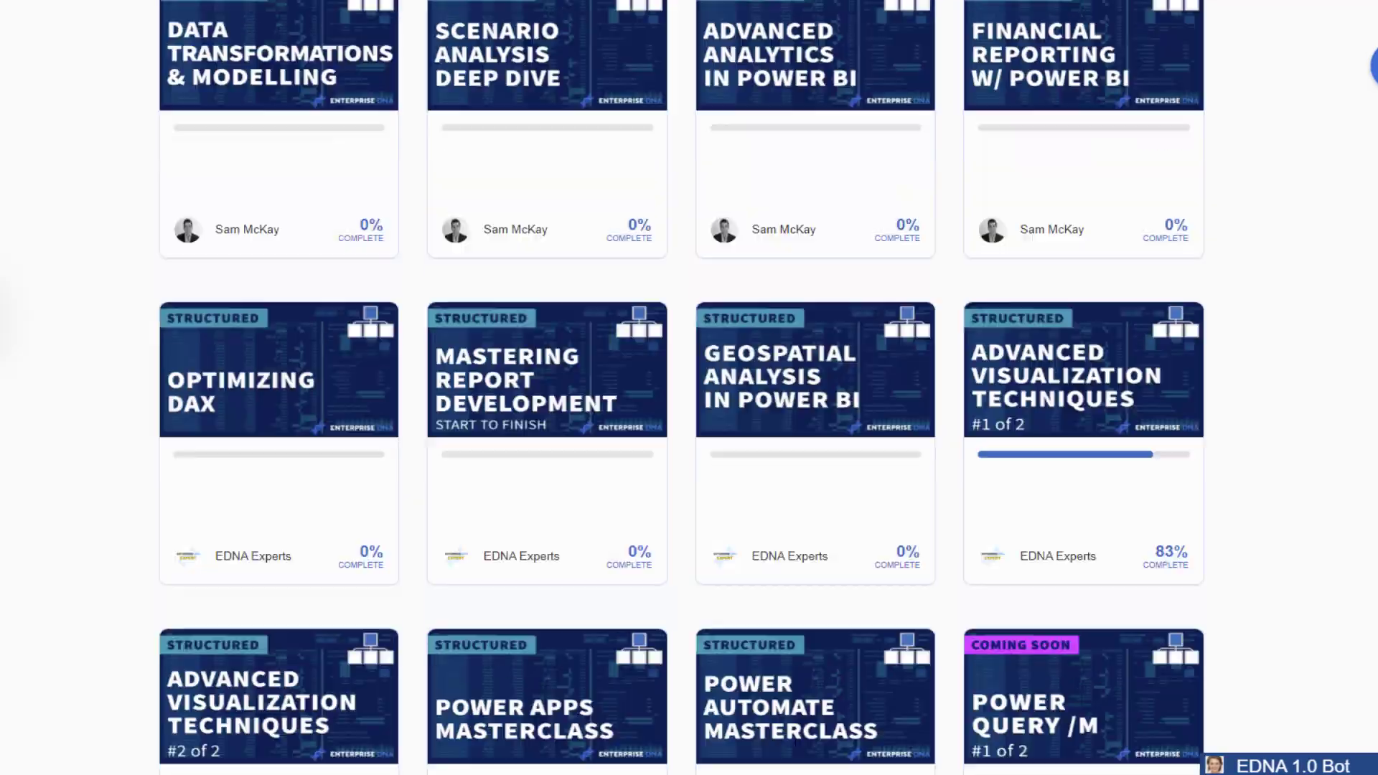
# Step: Scroll the course list and open the Ultimate Power BI Resource Collection course
pyautogui.scroll(-3)
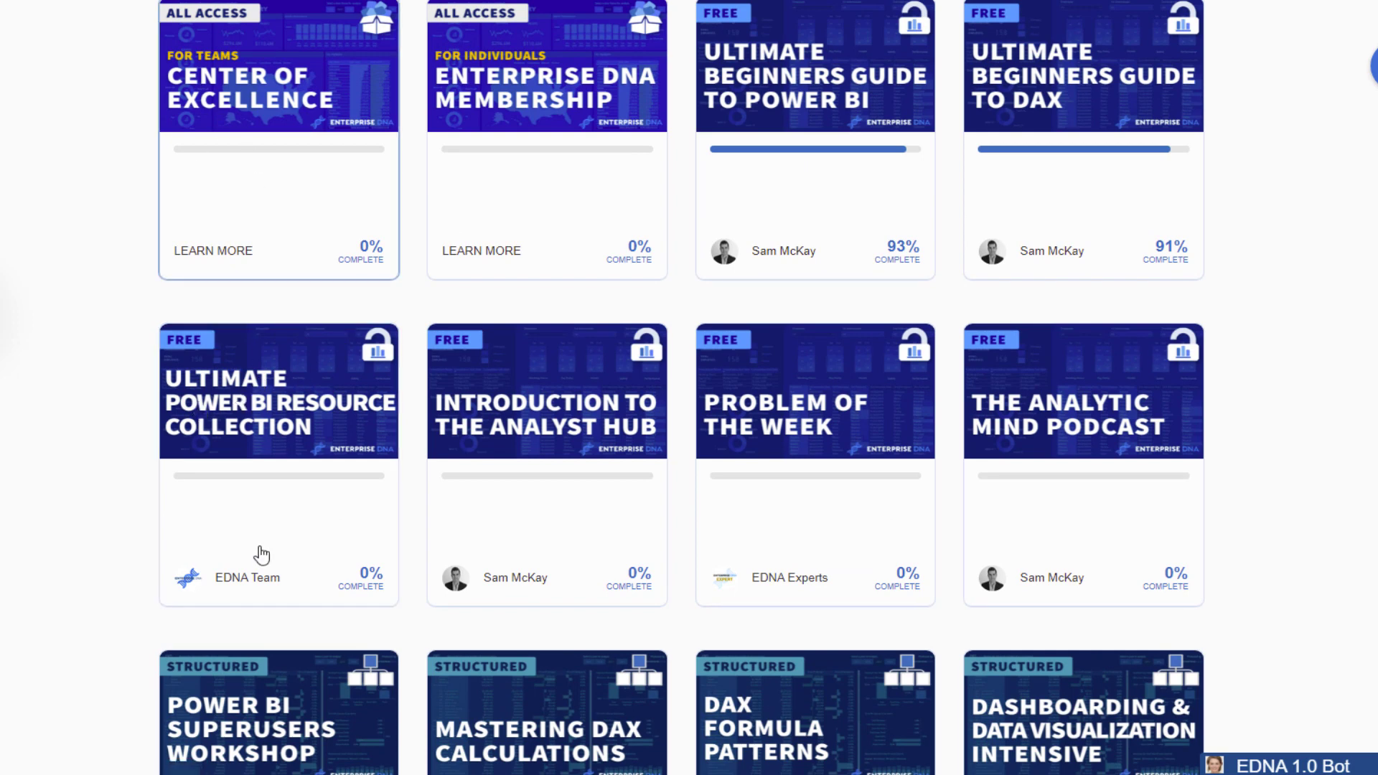
pyautogui.moveTo(278, 447)
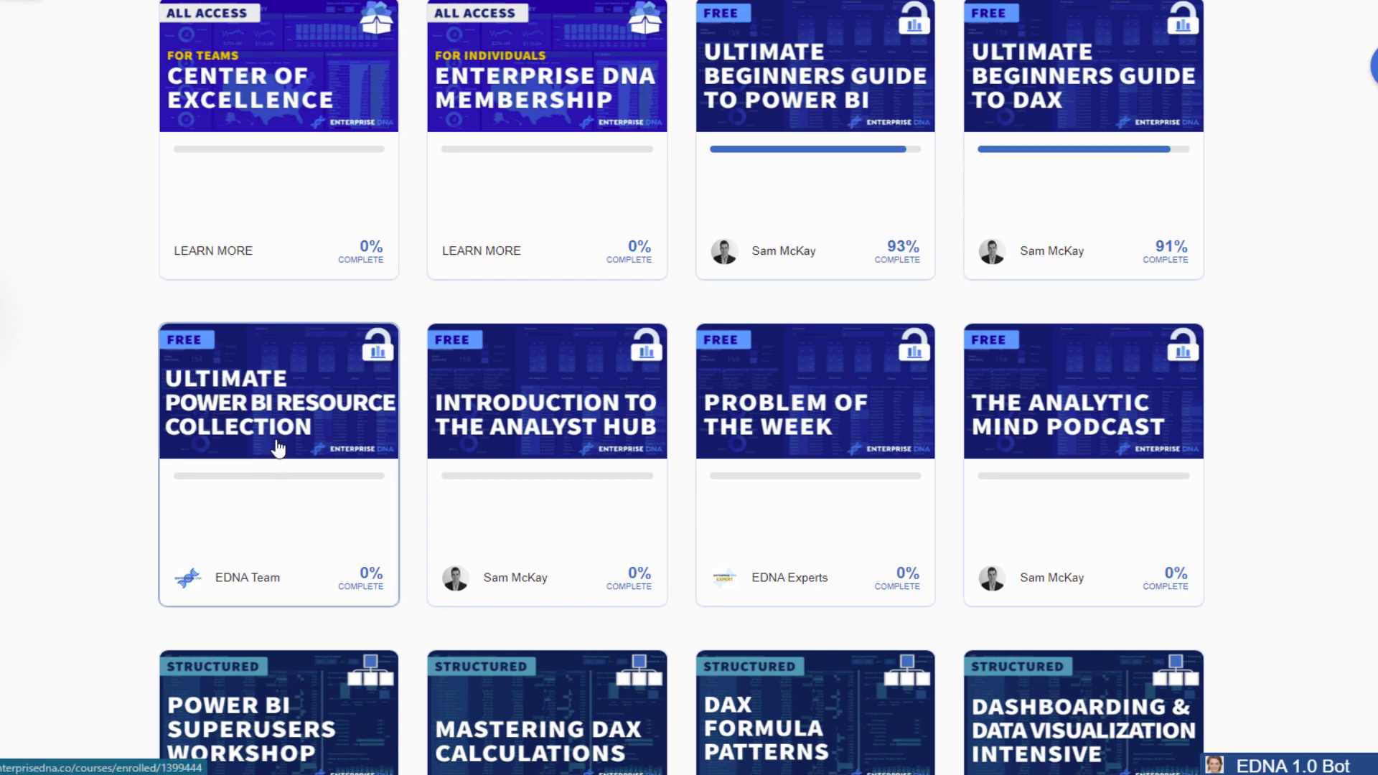
pyautogui.click(278, 403)
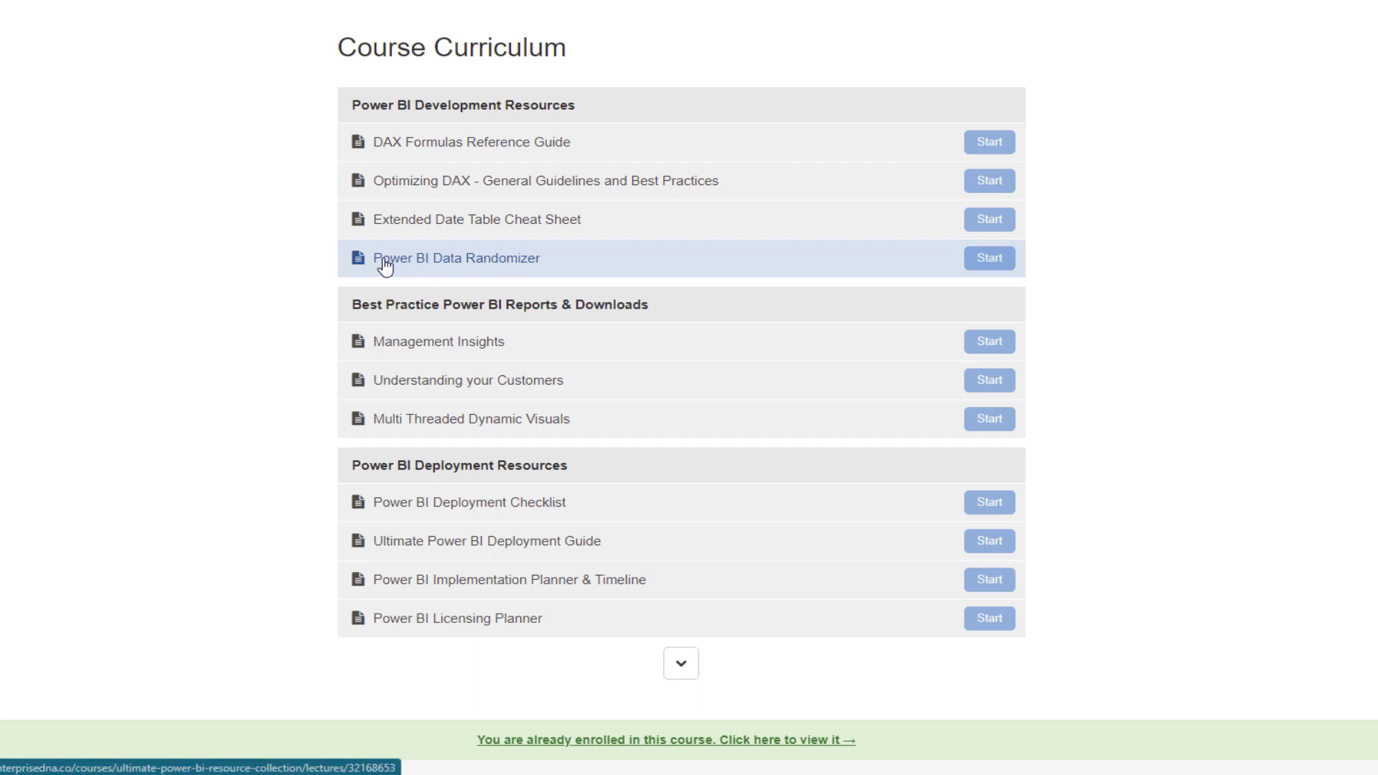
pyautogui.moveTo(453, 265)
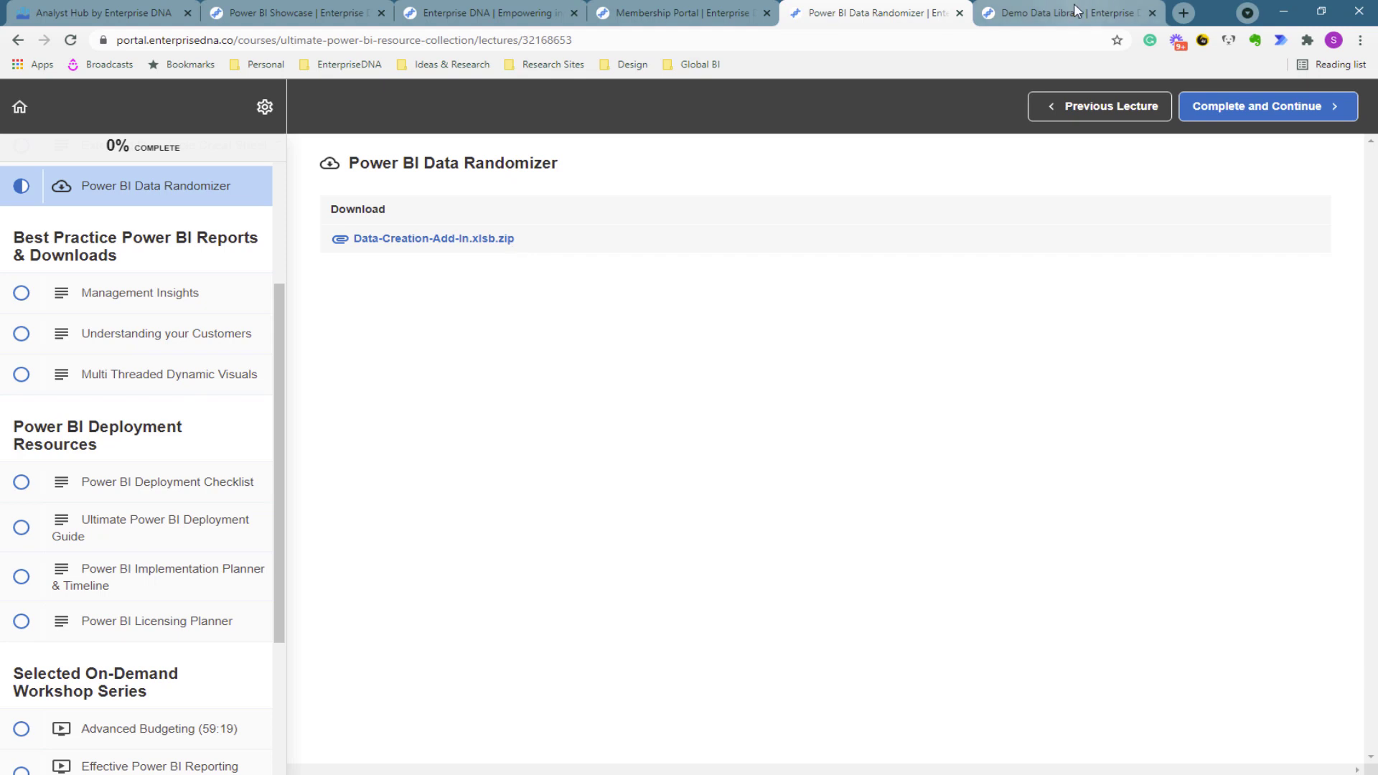
pyautogui.moveTo(1067, 12)
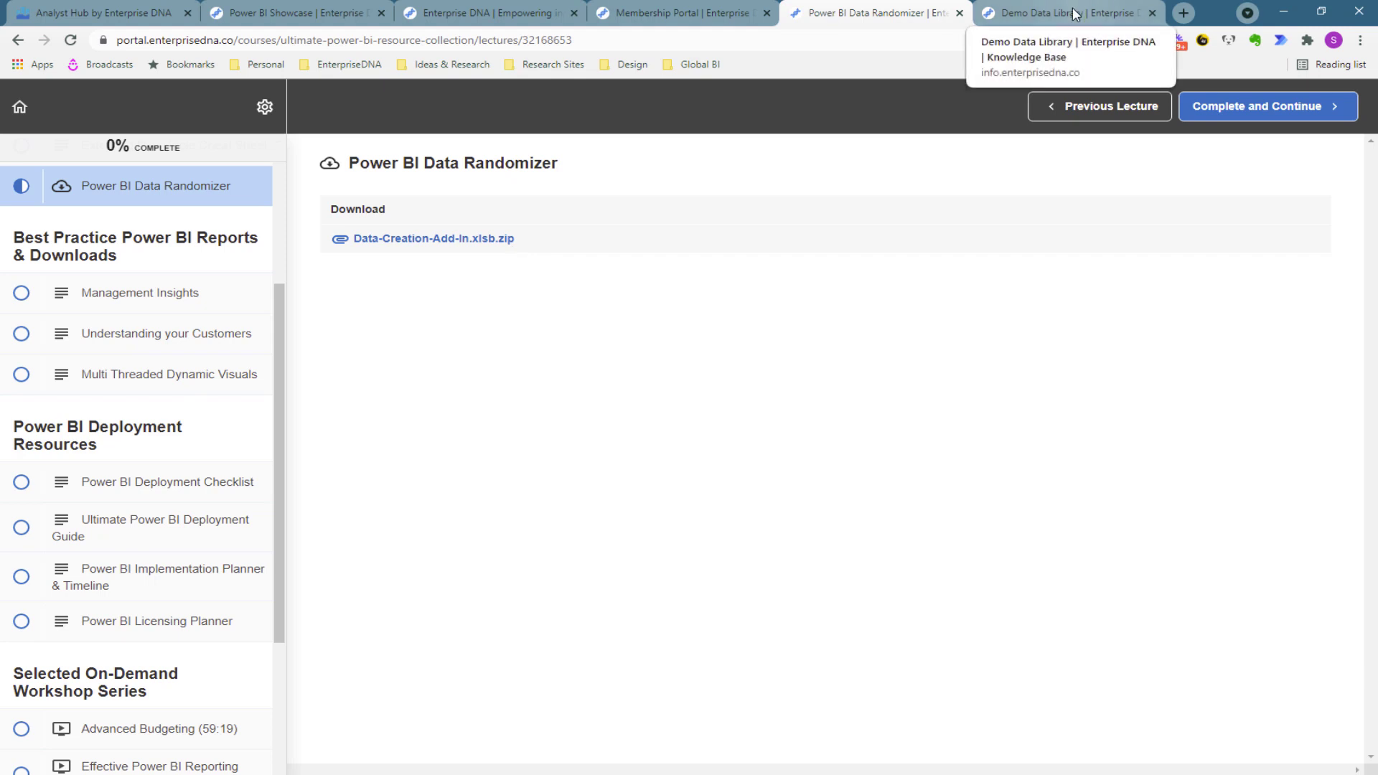
# Step: Cycle through the Demo Data Library, Randomizer and Membership Portal tabs, ending on the homepage
pyautogui.click(1063, 12)
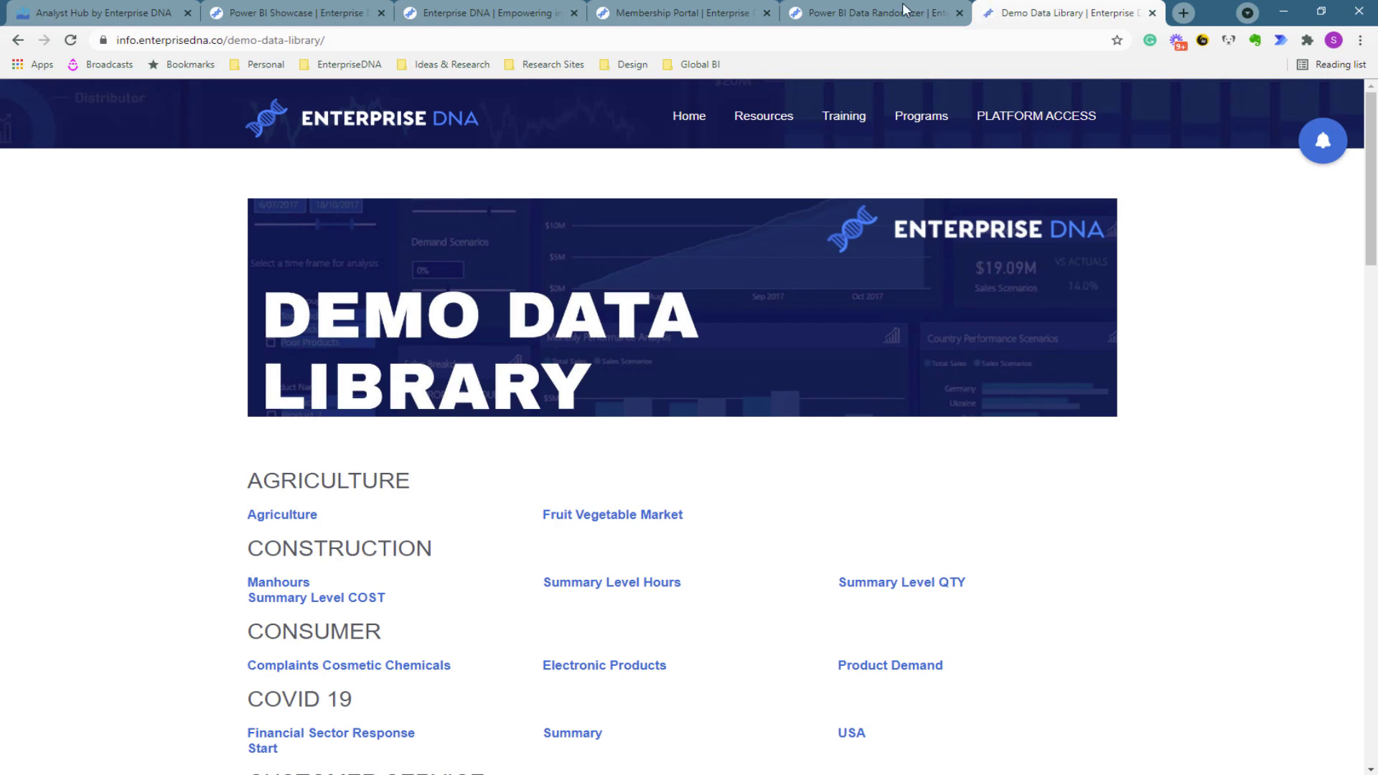
pyautogui.click(874, 12)
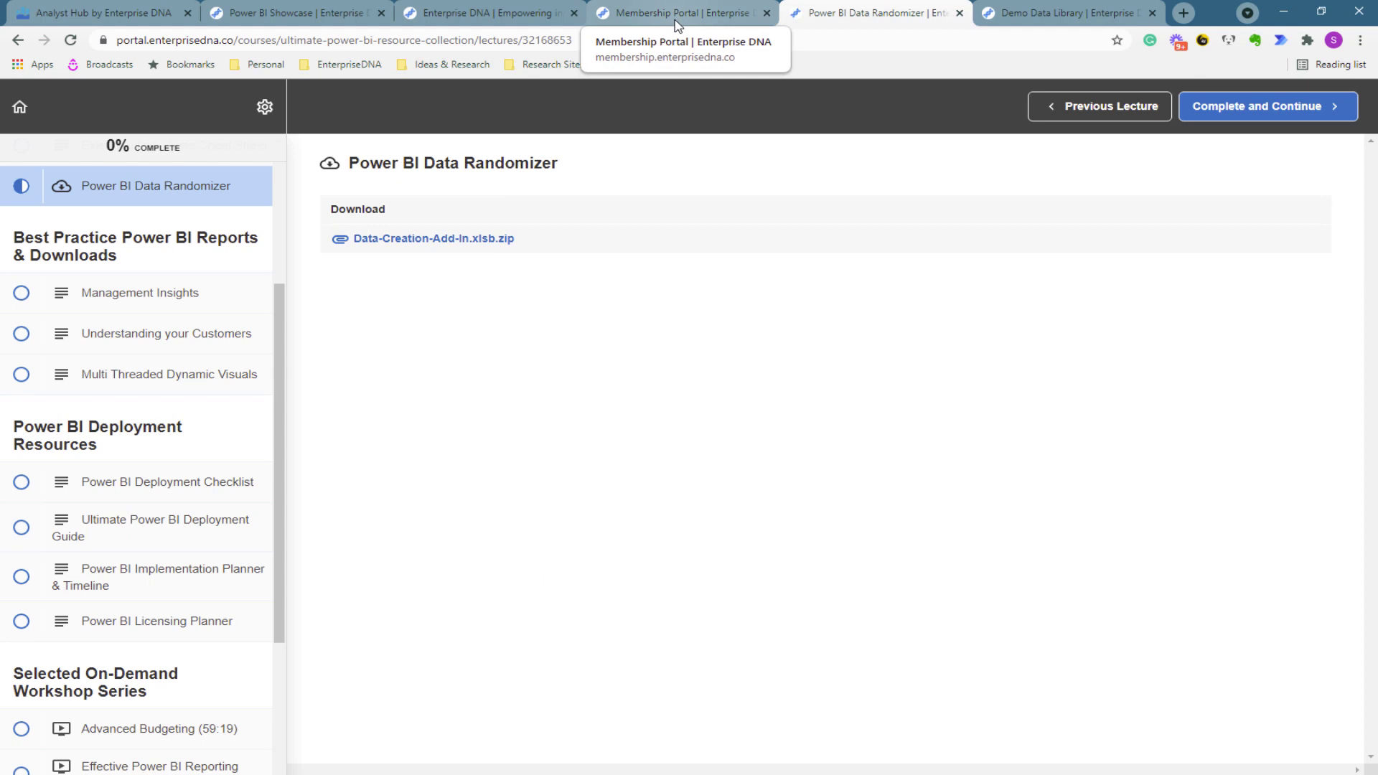
pyautogui.moveTo(774, 22)
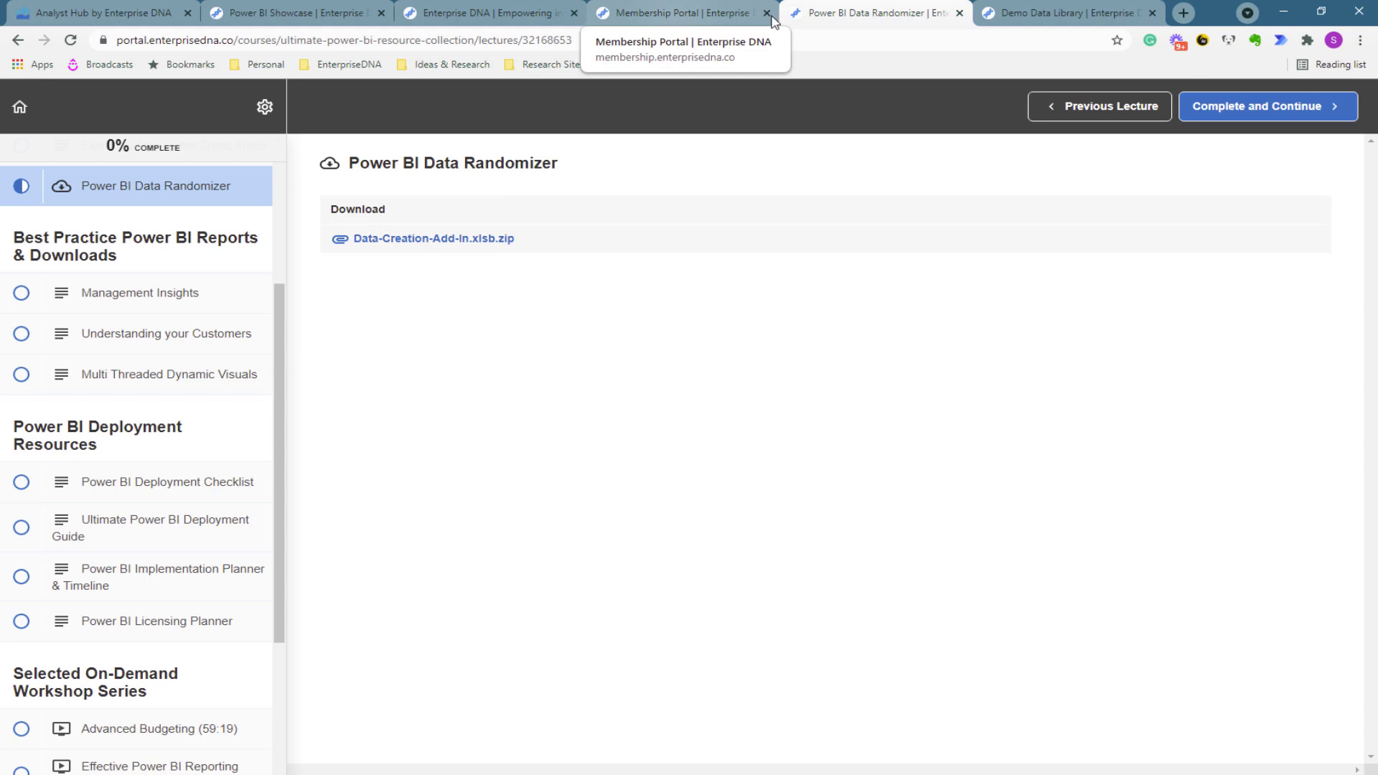
pyautogui.moveTo(663, 13)
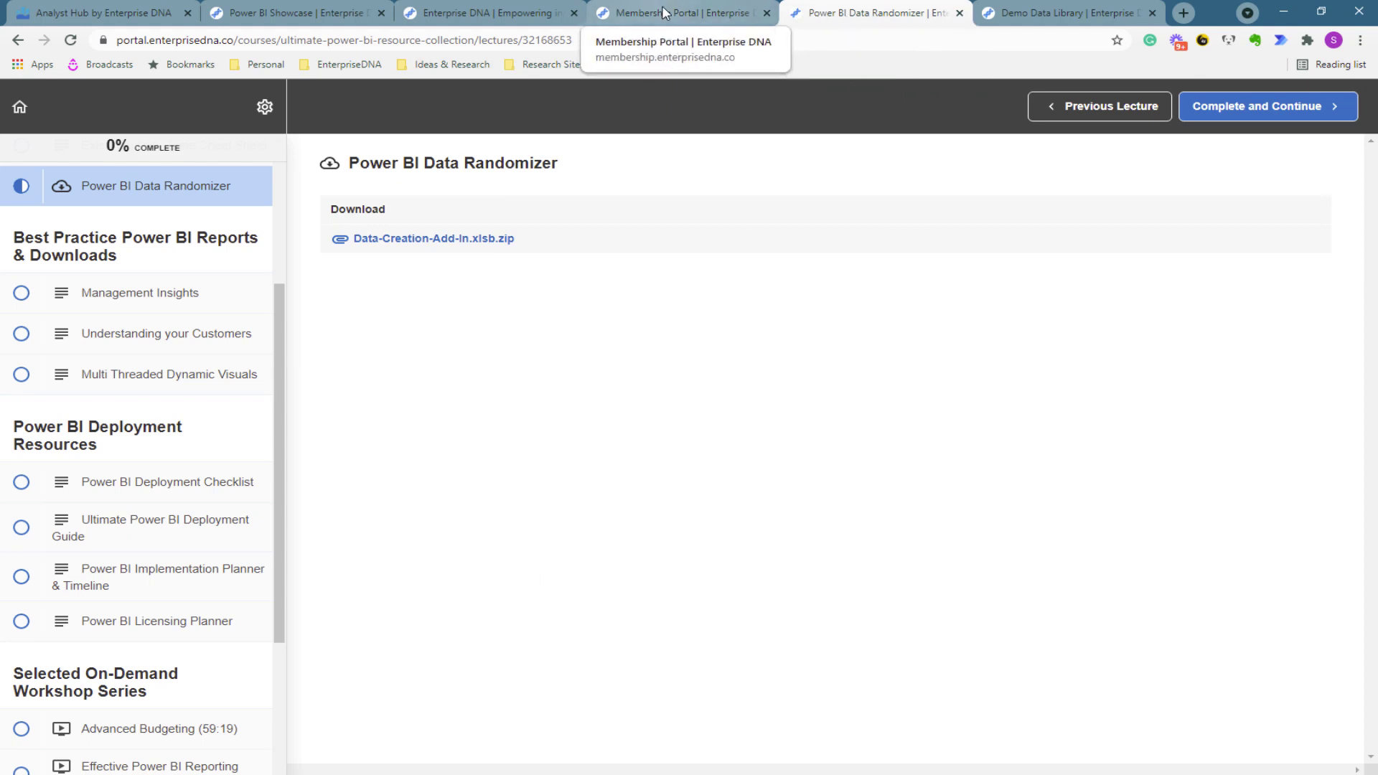
pyautogui.click(676, 12)
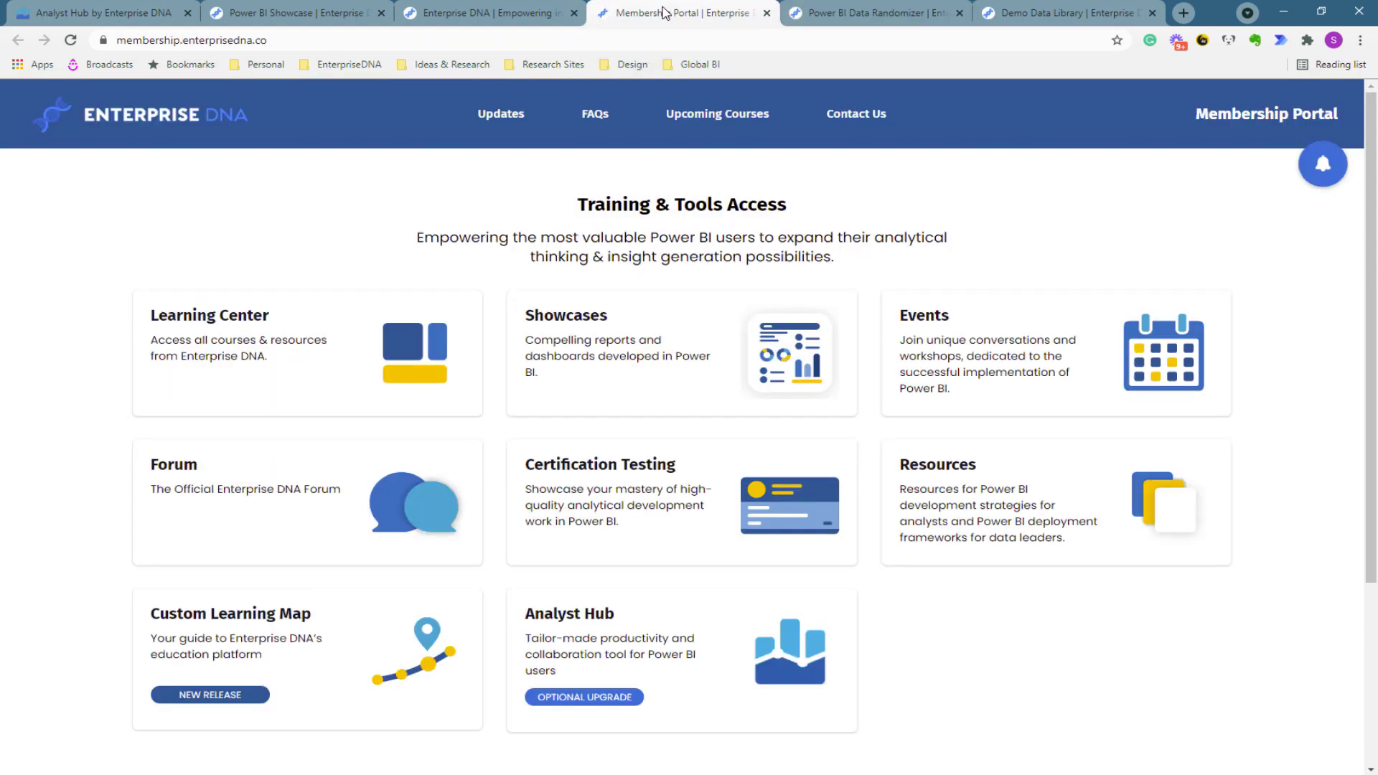
pyautogui.click(490, 13)
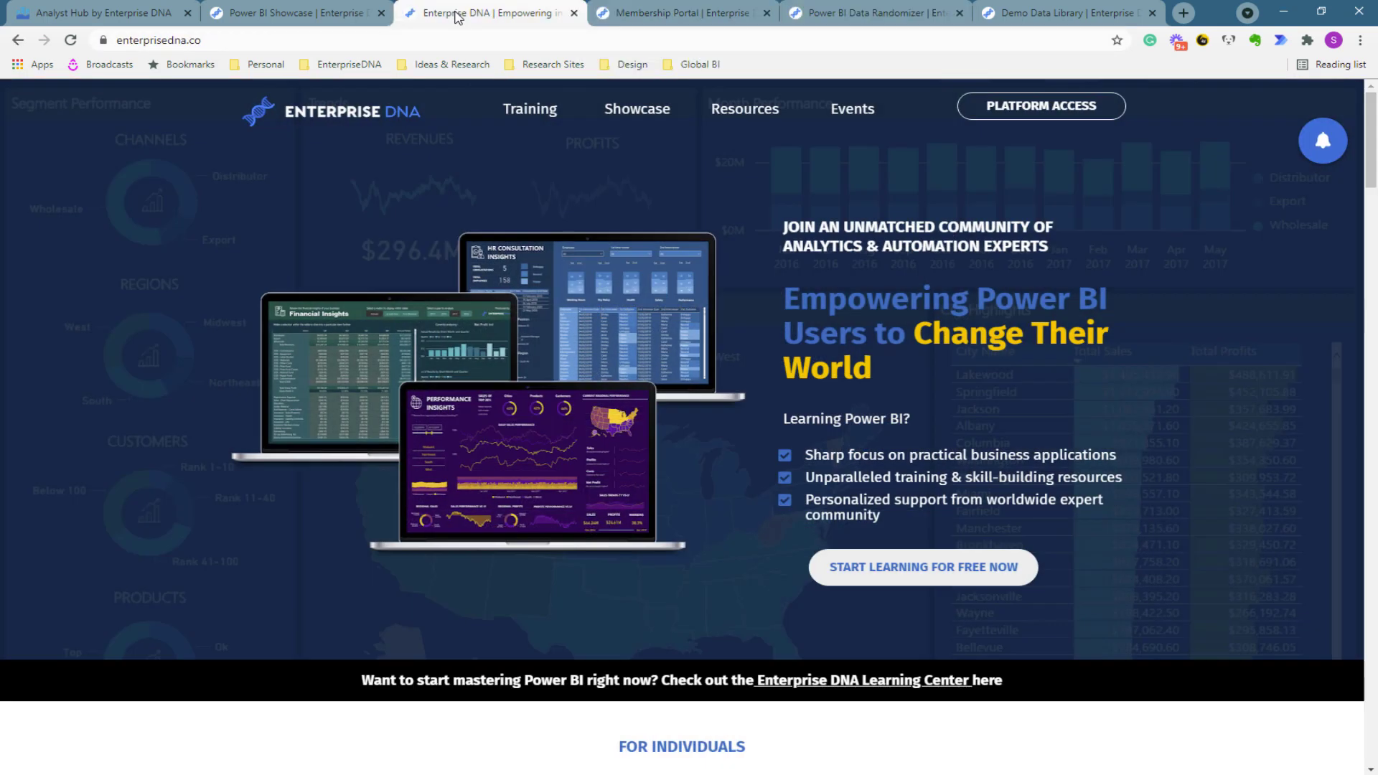
pyautogui.moveTo(169, 293)
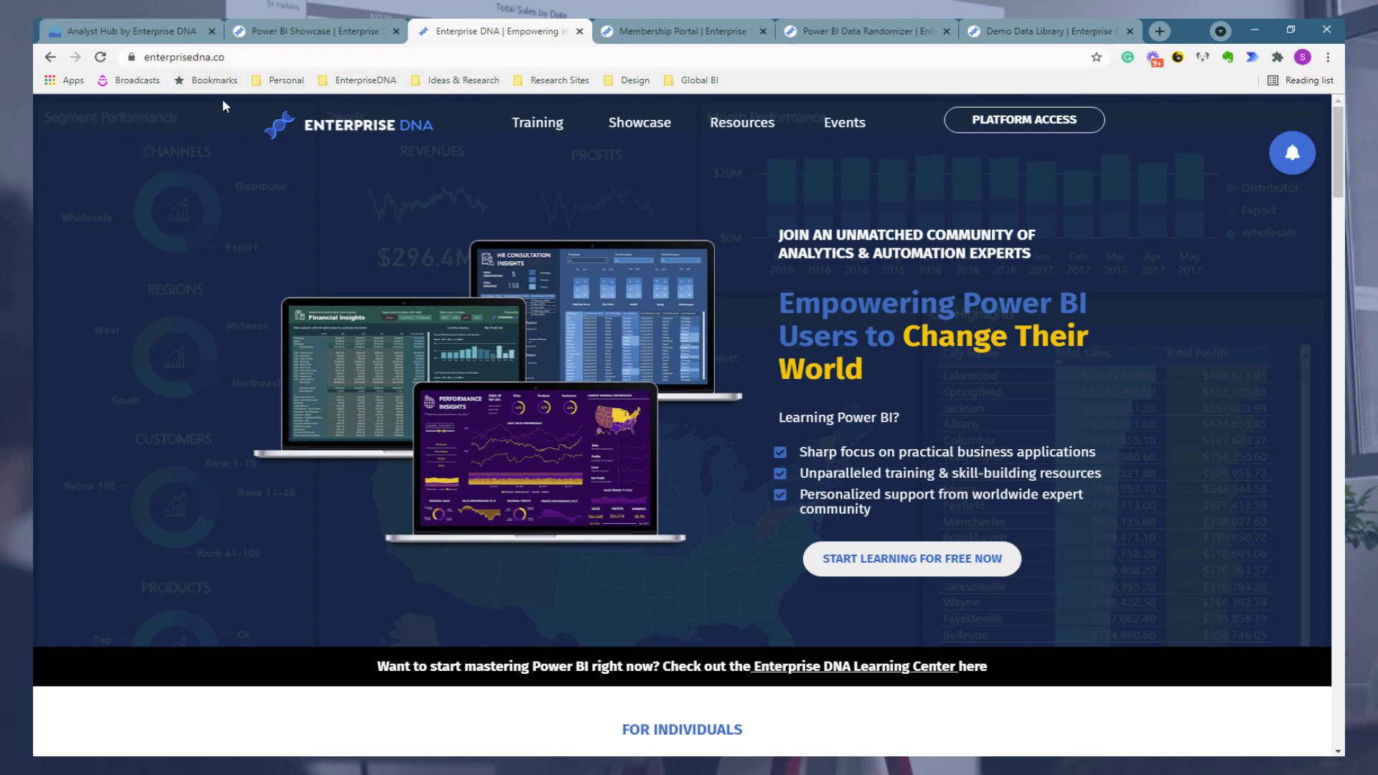
pyautogui.moveTo(537, 122)
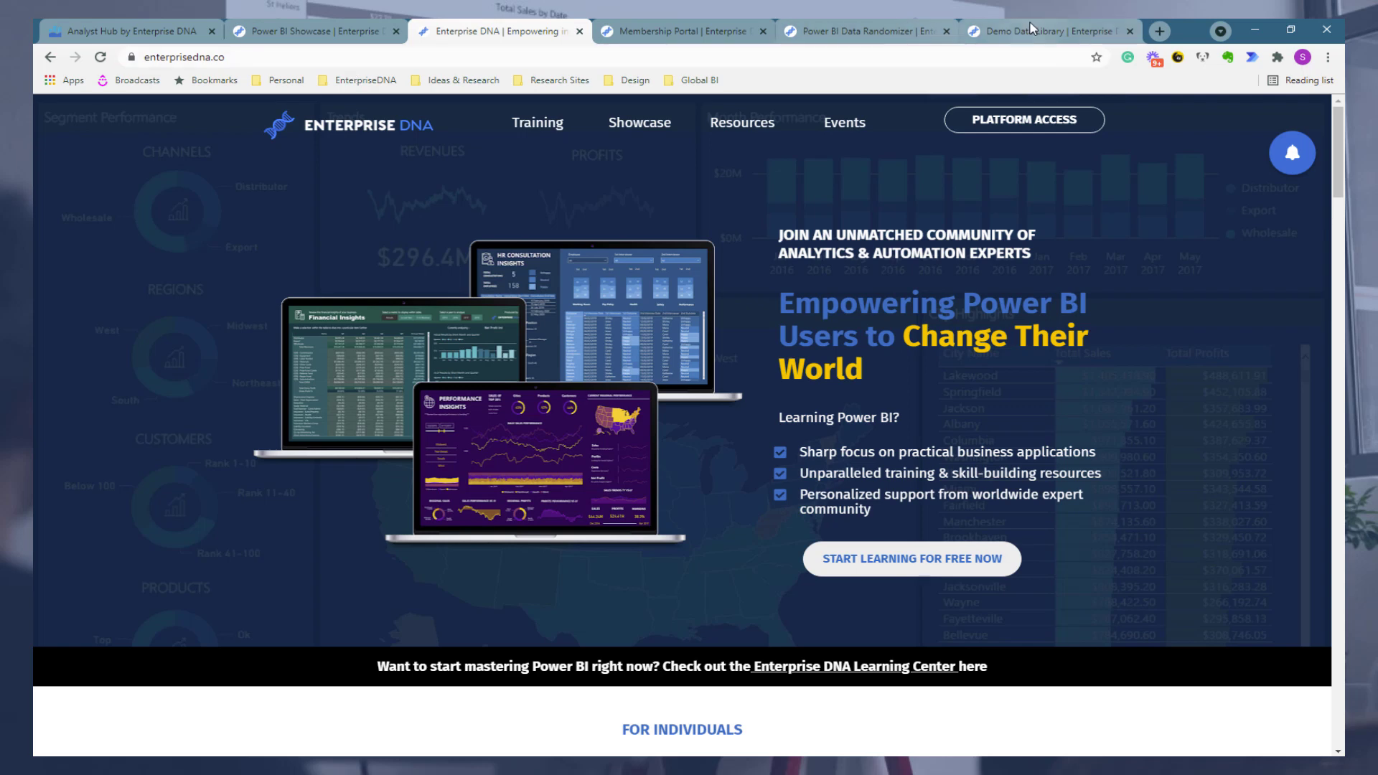
# Step: Return to the Demo Data Library page and select its URL in the address bar
pyautogui.click(1046, 31)
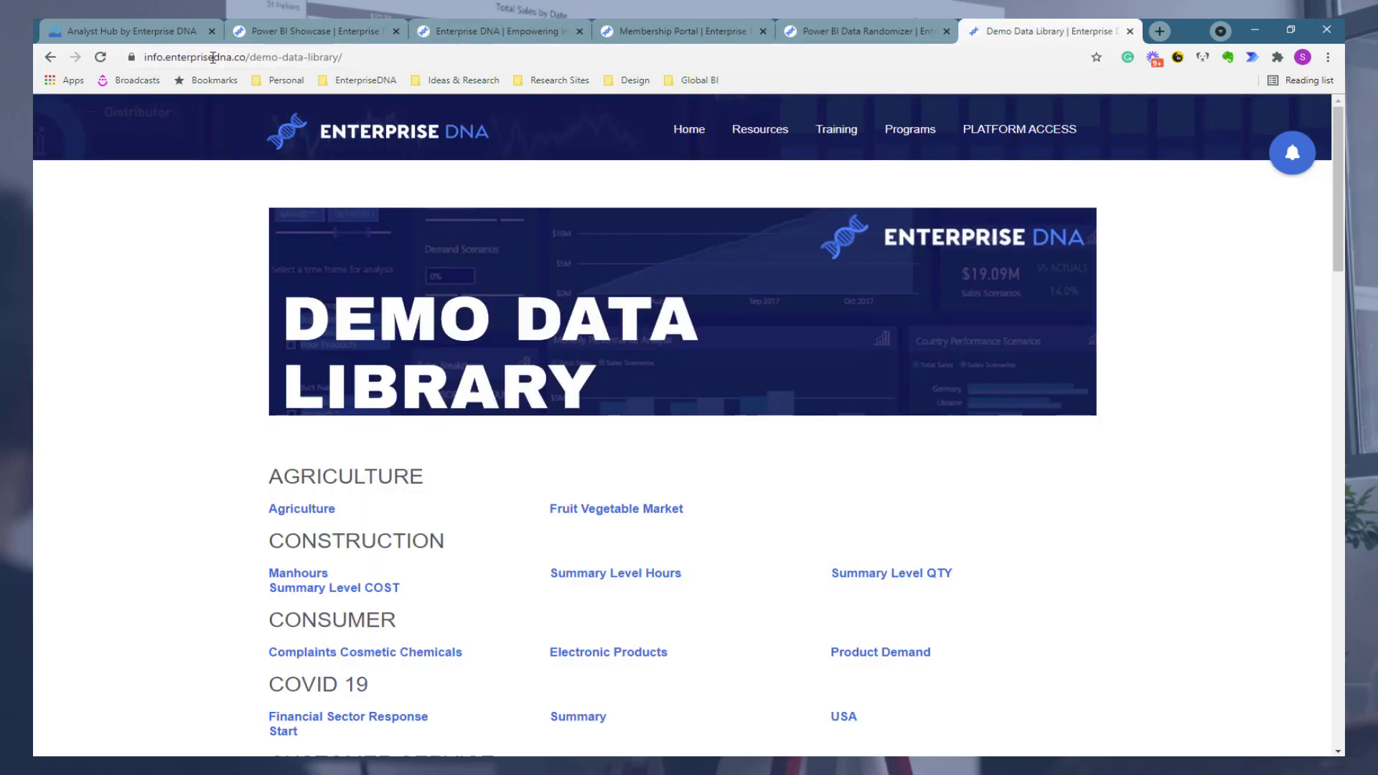
pyautogui.click(242, 58)
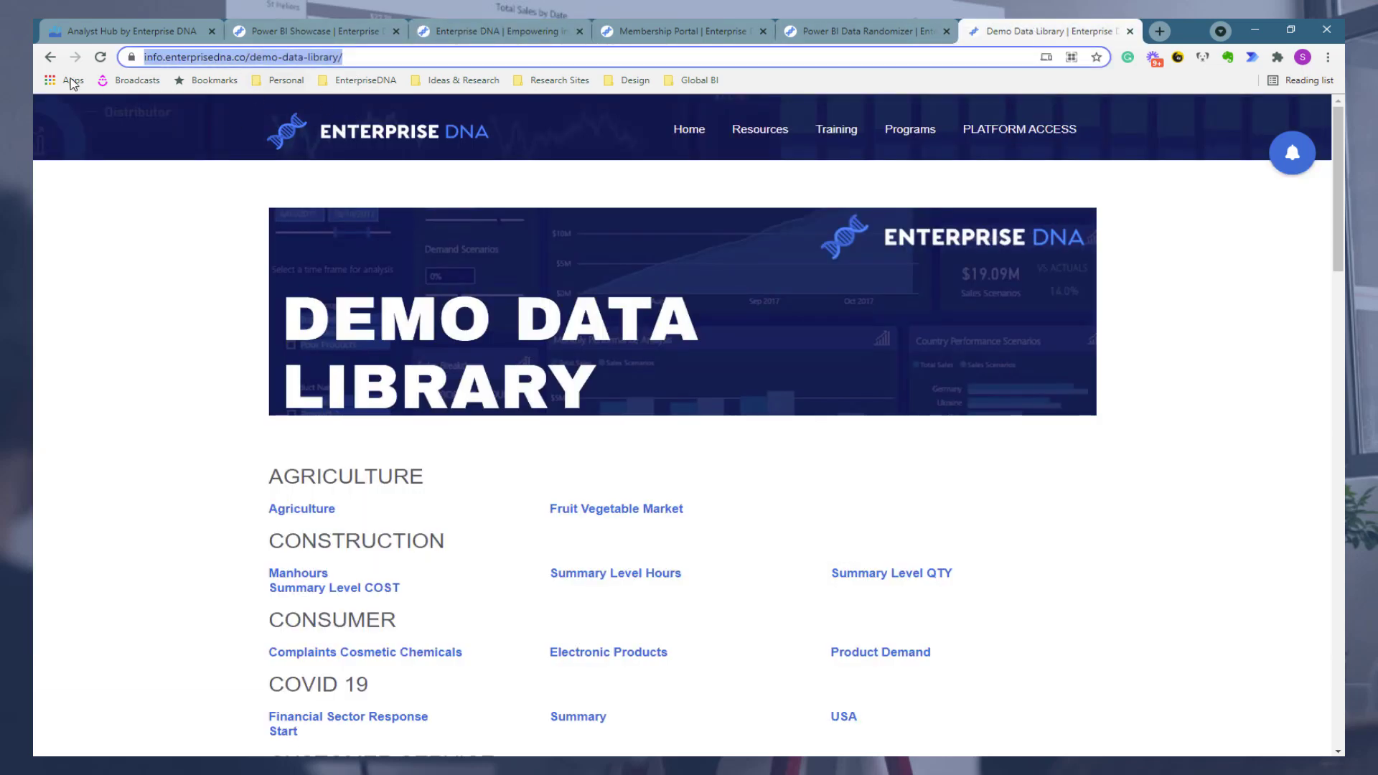